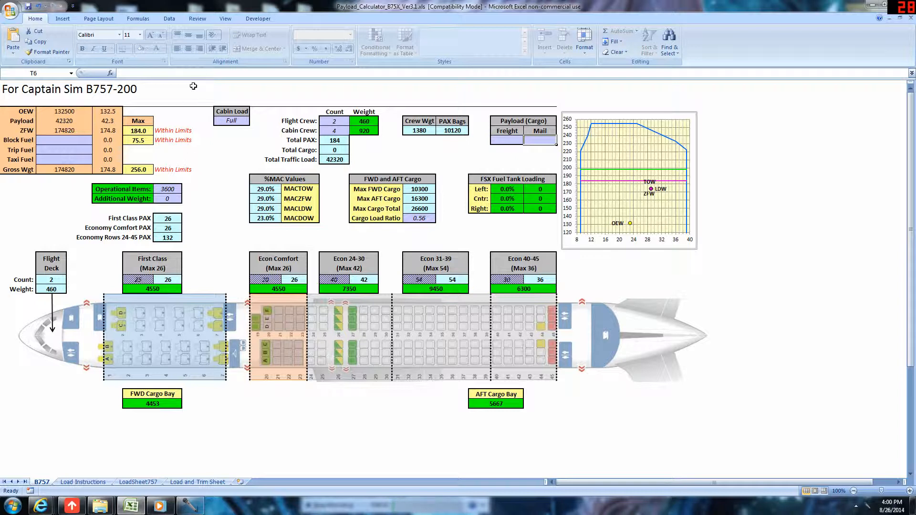
{"action": "mouse_move", "coordinate": [146, 157]}
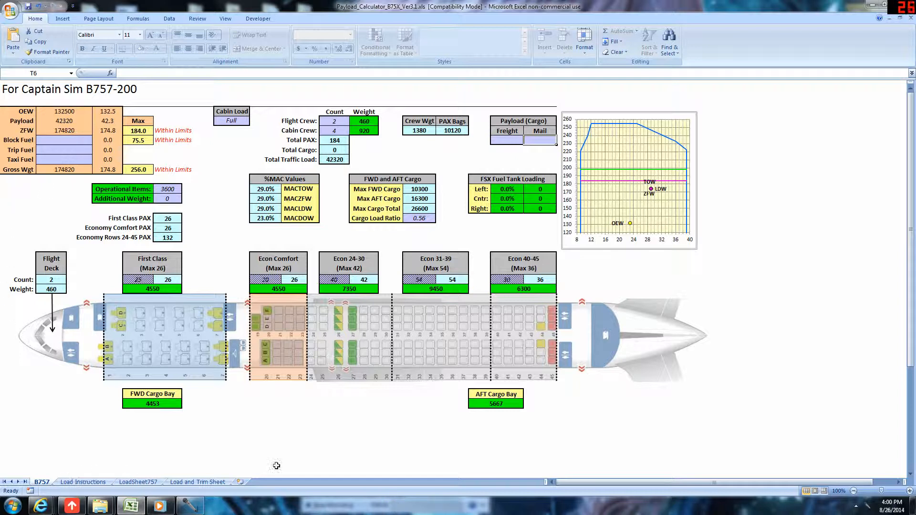
{"action": "mouse_move", "coordinate": [786, 4]}
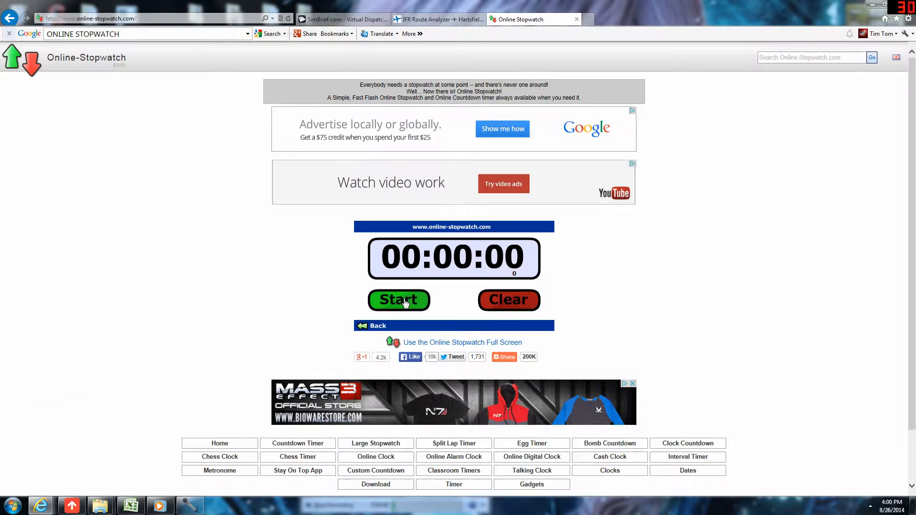
- Start the online stopwatch and switch to the SimBrief dispatch form
{"action": "left_click", "coordinate": [399, 300]}
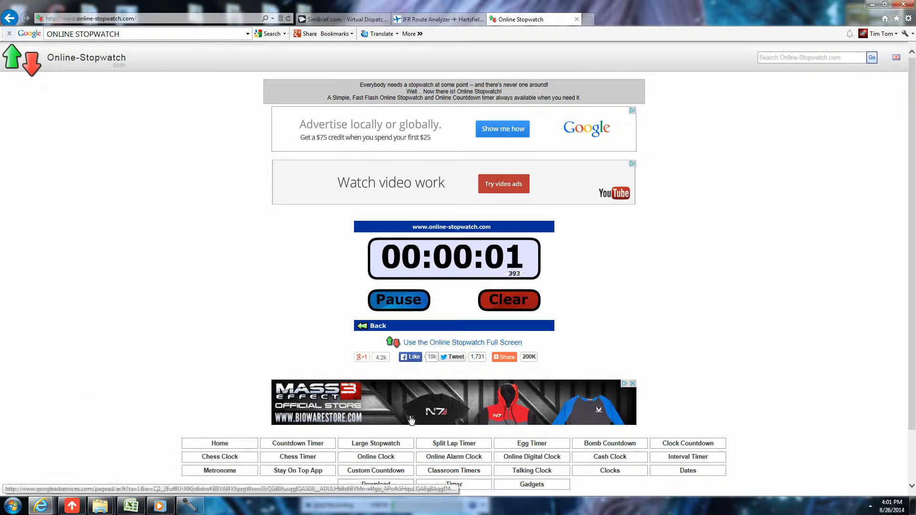
{"action": "left_click", "coordinate": [342, 19]}
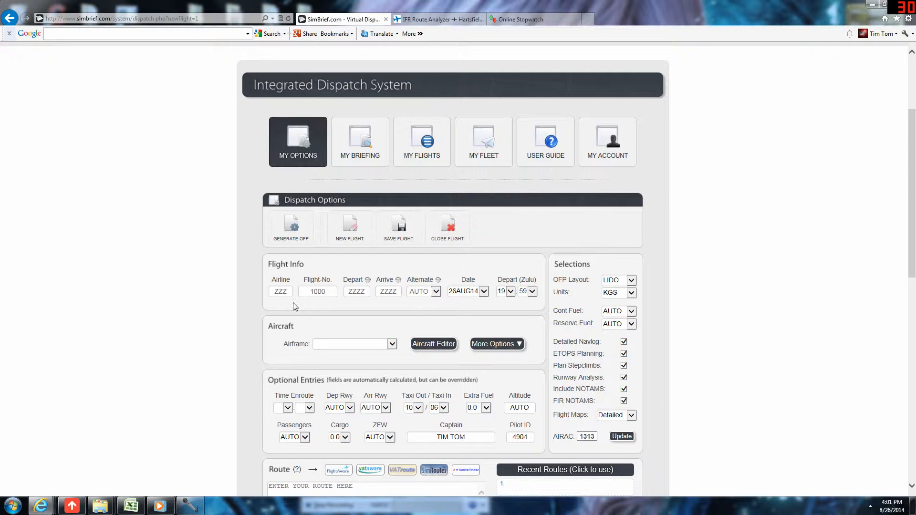
- Enter airline DAL, flight number 8502 and departure KATL on the dispatch form
{"action": "left_click", "coordinate": [281, 291]}
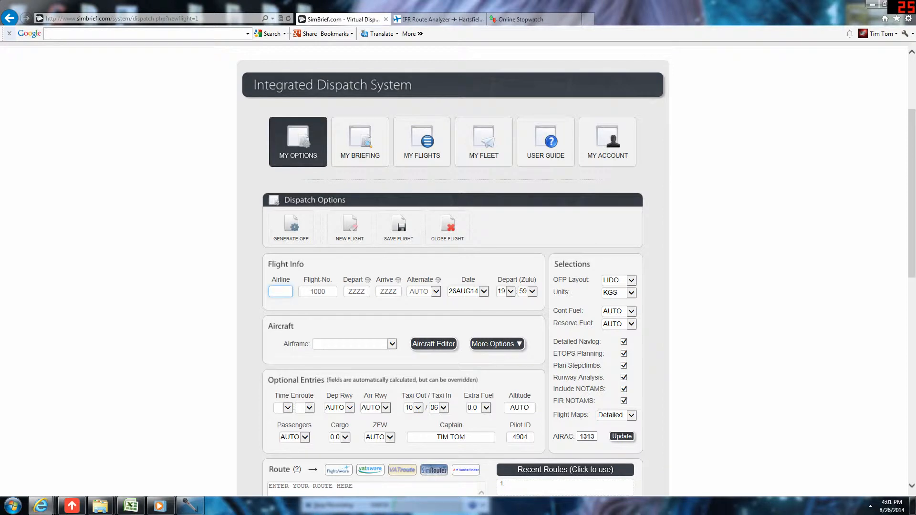
{"action": "type", "text": "DAL"}
{"action": "left_click", "coordinate": [318, 291]}
{"action": "type", "text": "8"}
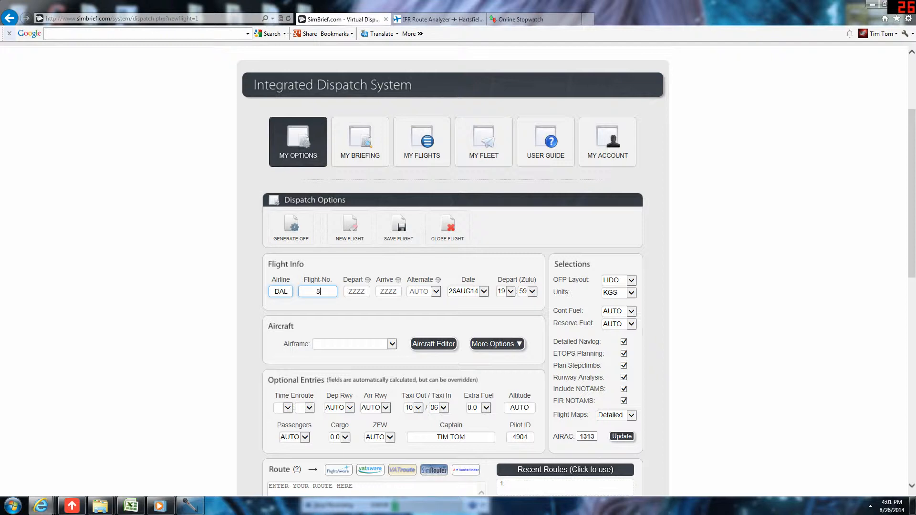
{"action": "type", "text": "502"}
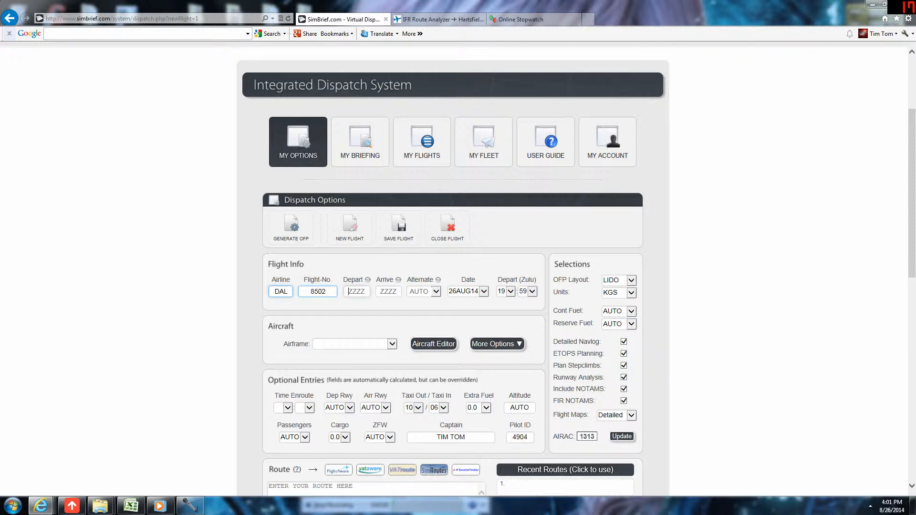
{"action": "type", "text": "KATL"}
{"action": "left_click", "coordinate": [388, 291]}
{"action": "type", "text": "KJAX"}
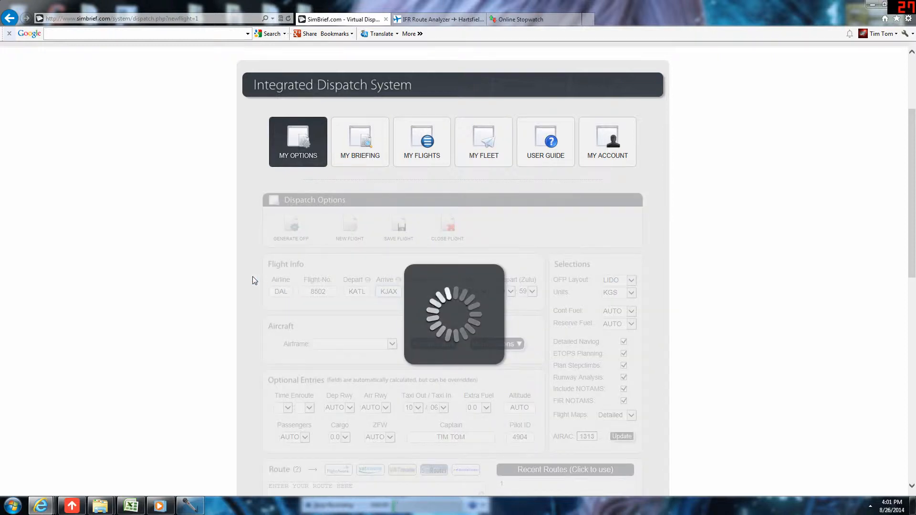
{"action": "mouse_move", "coordinate": [254, 290]}
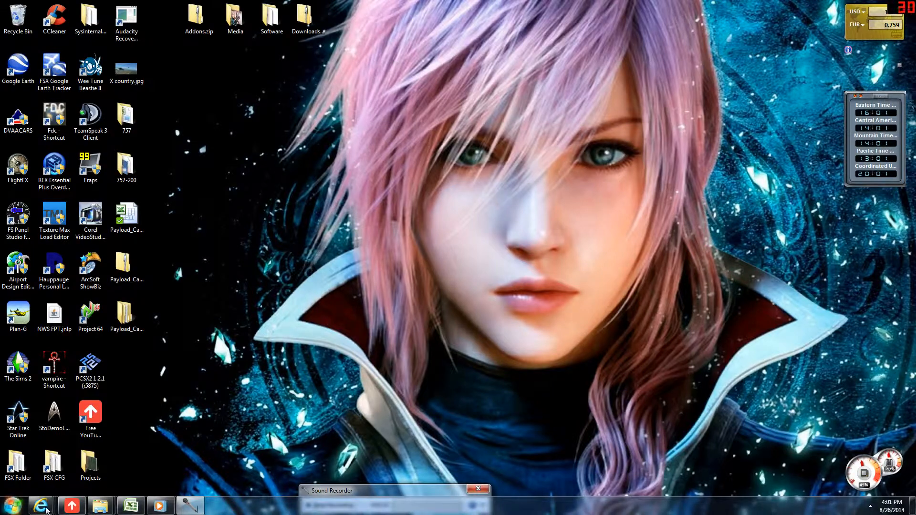
{"action": "left_click", "coordinate": [40, 504]}
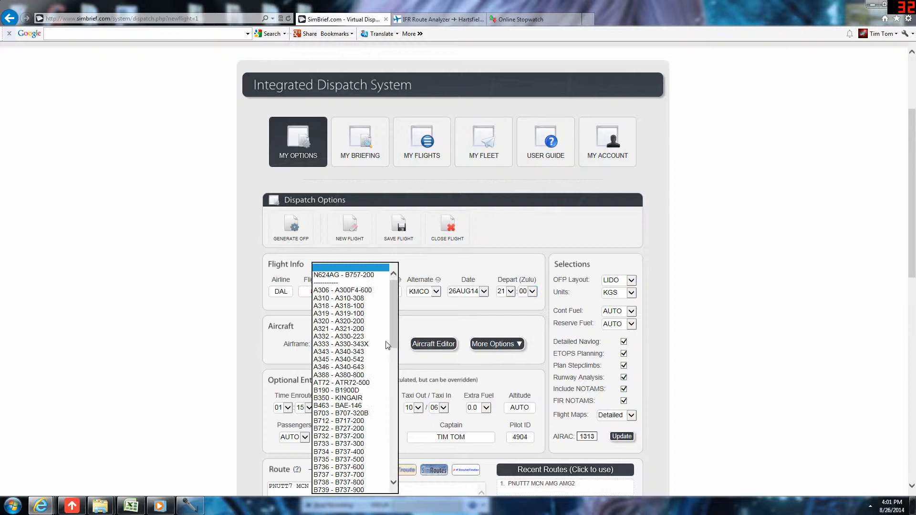
- Choose the B752 B757-200 airframe and expand More Options to show registration N537SB
{"action": "scroll", "scroll_direction": "down", "scroll_amount": 3}
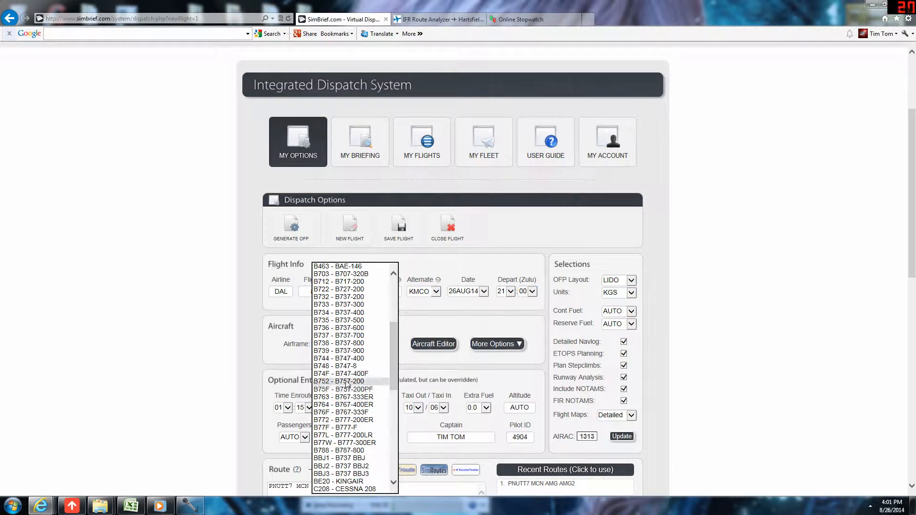
{"action": "left_click", "coordinate": [338, 381]}
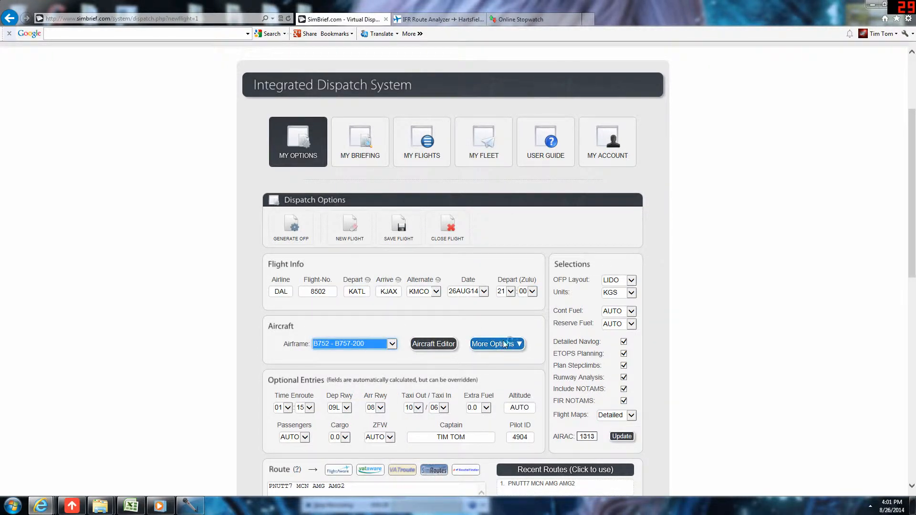
{"action": "left_click", "coordinate": [493, 344]}
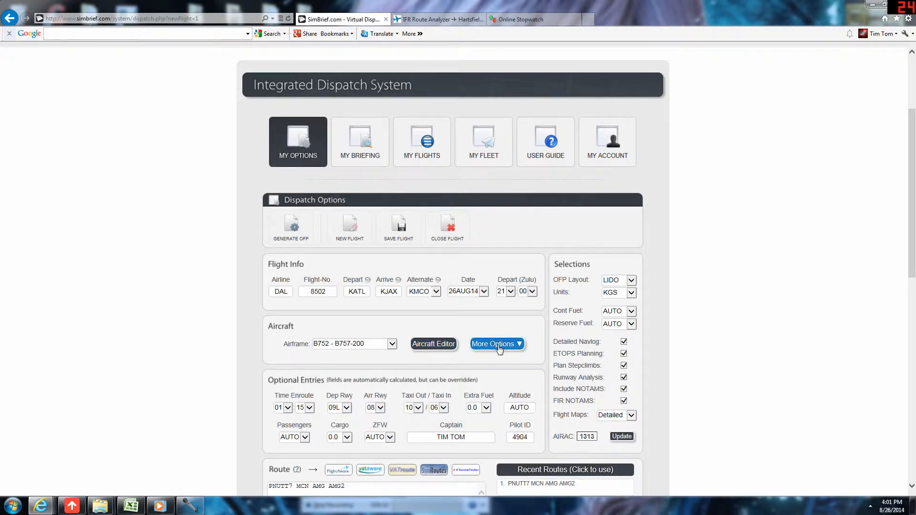
{"action": "left_click", "coordinate": [496, 344]}
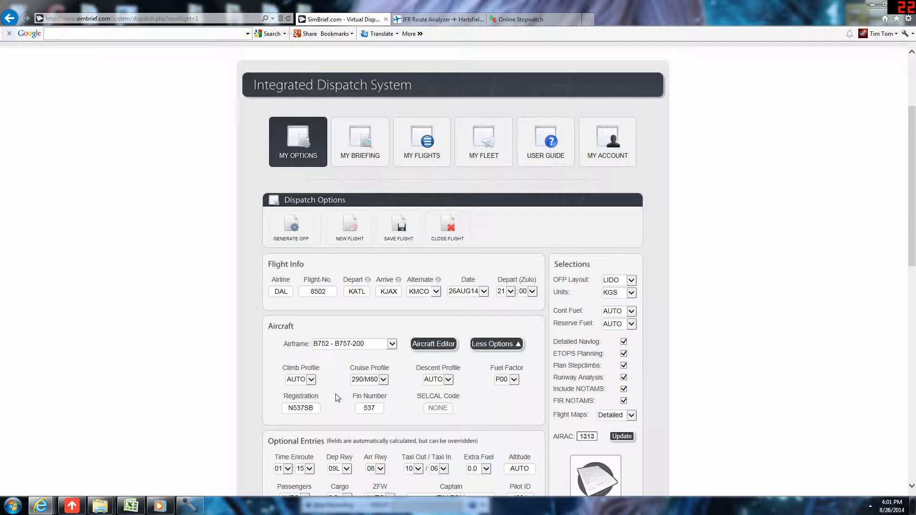
{"action": "mouse_move", "coordinate": [131, 505]}
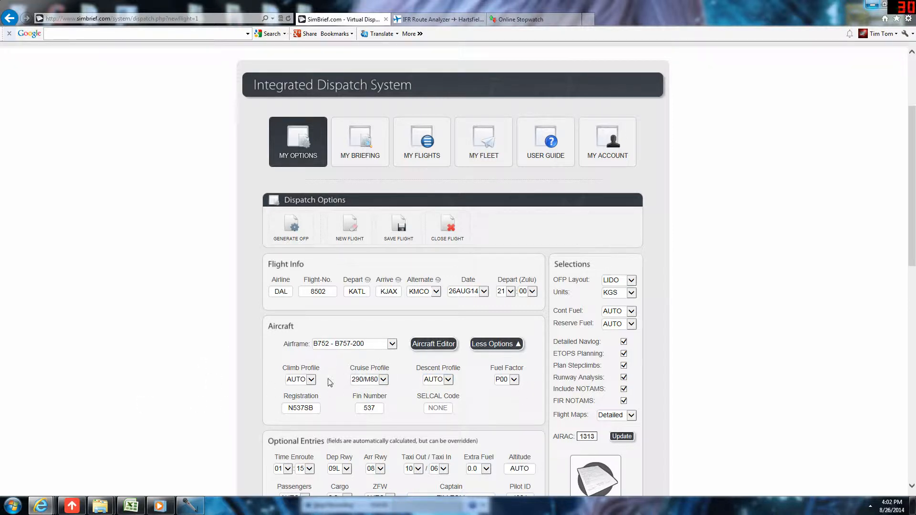
{"action": "mouse_move", "coordinate": [337, 379]}
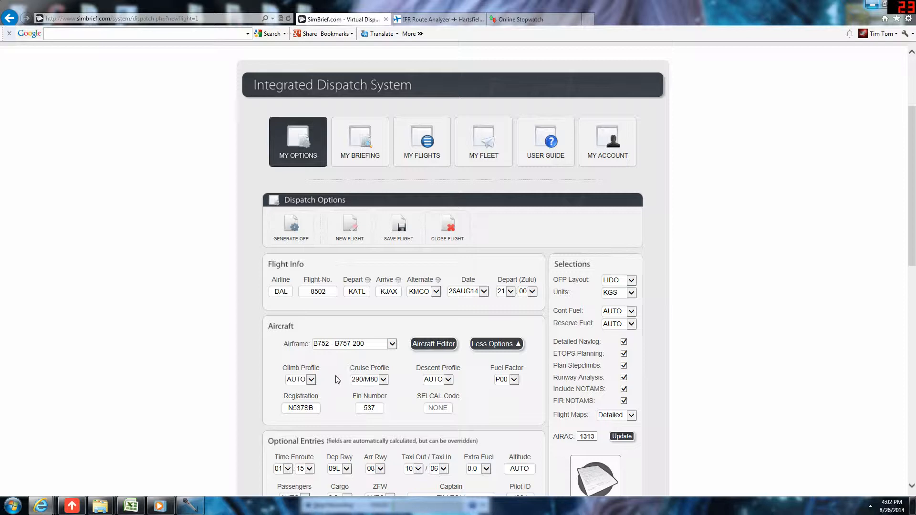
{"action": "mouse_move", "coordinate": [344, 375]}
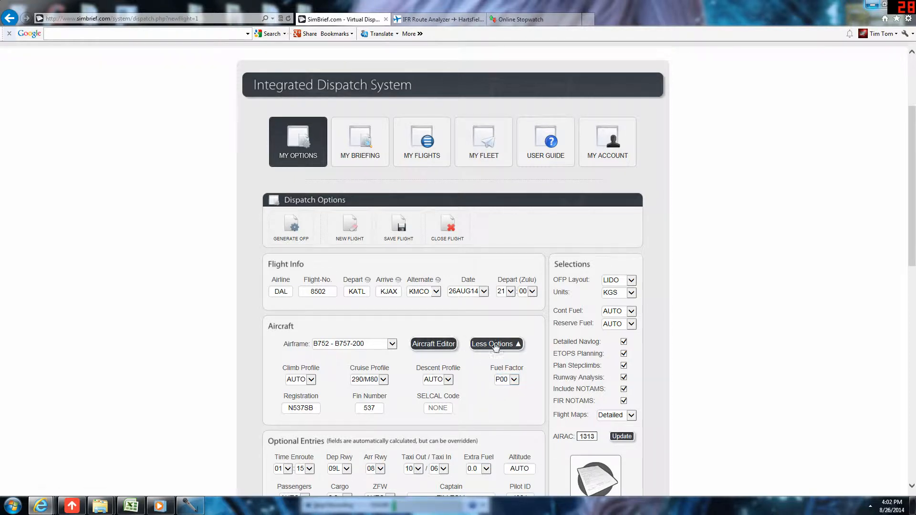
- Review the departure runway list, 08L through 28, with 09L still selected
{"action": "scroll", "scroll_direction": "down", "scroll_amount": 3}
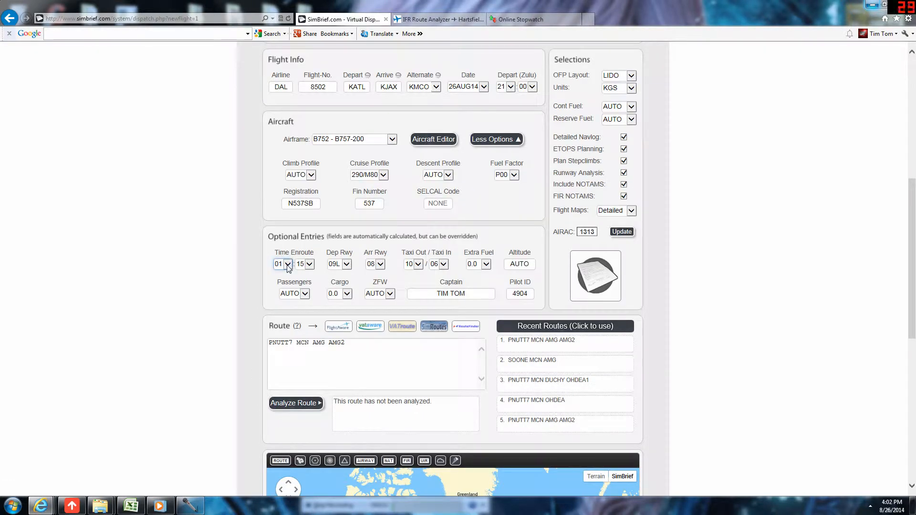
{"action": "left_click", "coordinate": [308, 264]}
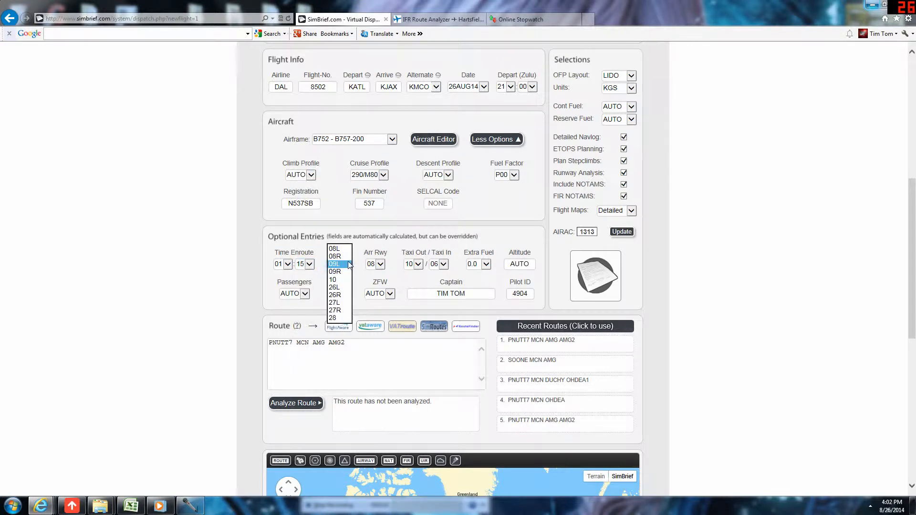
{"action": "mouse_move", "coordinate": [335, 304]}
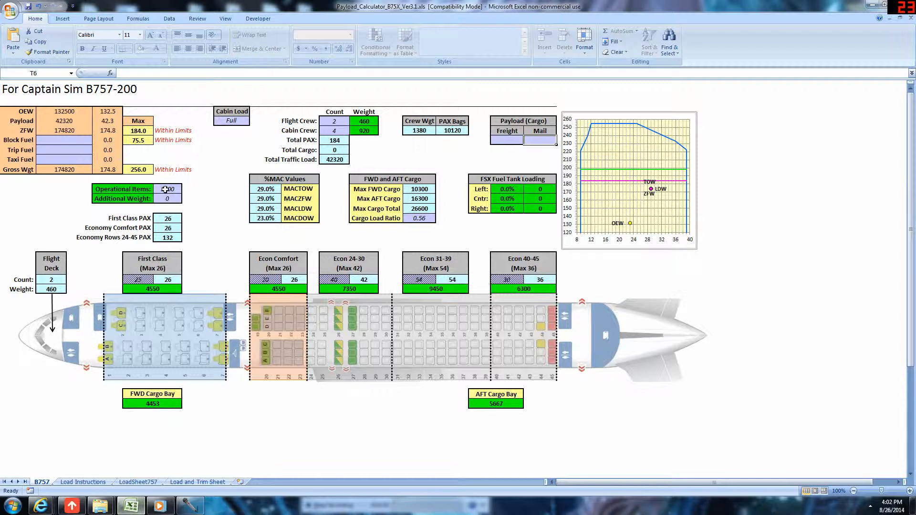
- In the B757 calculator, enter 500 freight and change the cabin load option to Full
{"action": "left_click", "coordinate": [231, 120]}
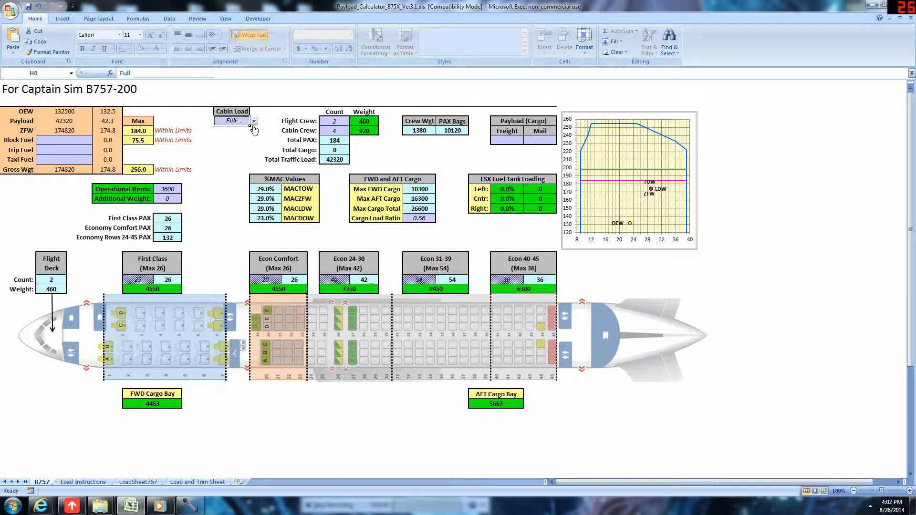
{"action": "left_click", "coordinate": [254, 121]}
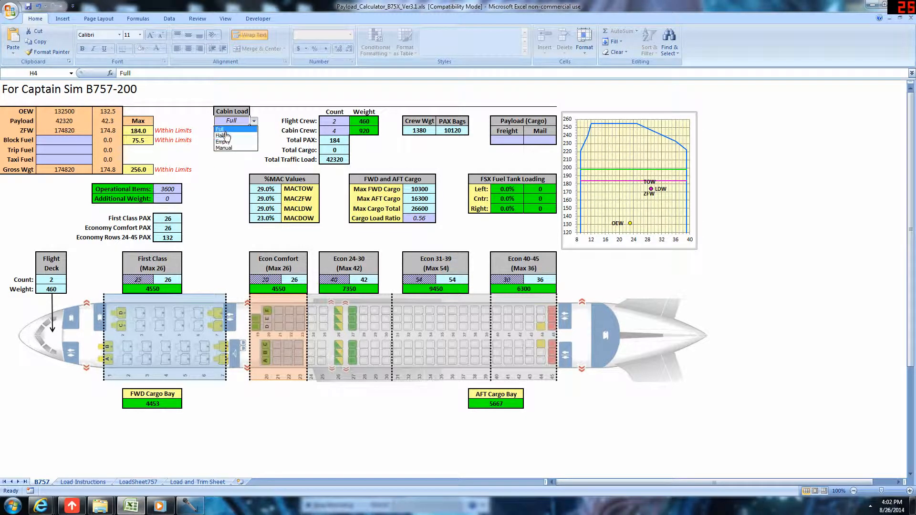
{"action": "left_click", "coordinate": [225, 148]}
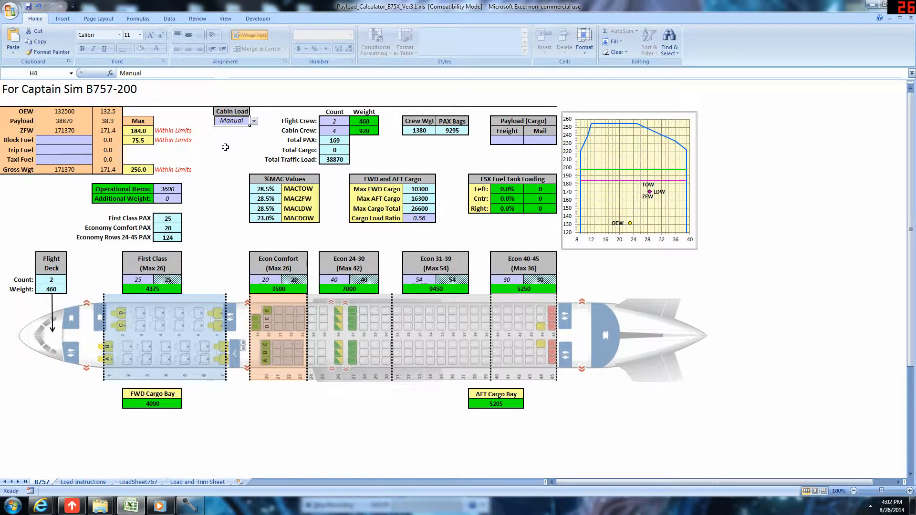
{"action": "left_click", "coordinate": [506, 140]}
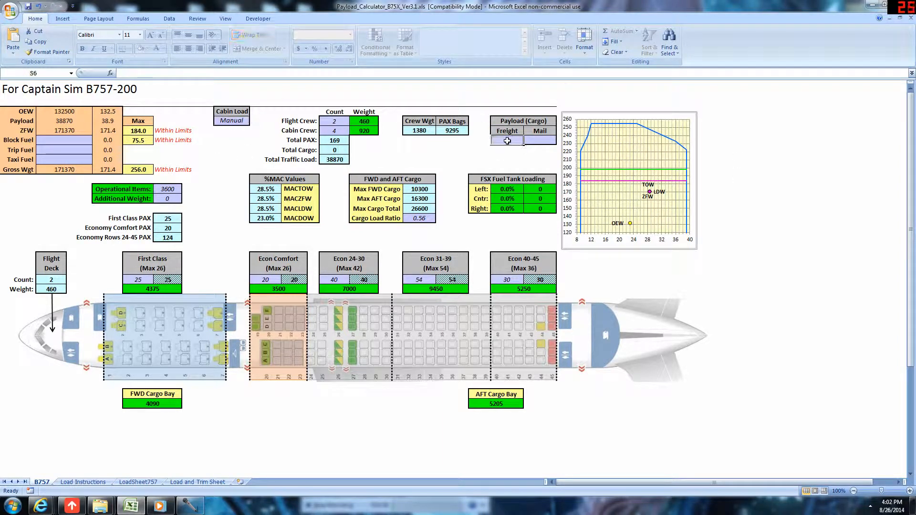
{"action": "type", "text": "500"}
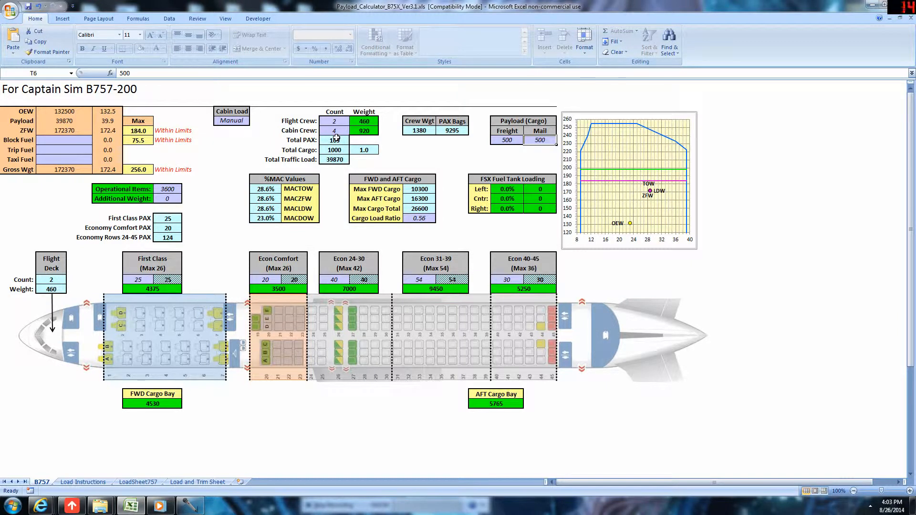
{"action": "left_click", "coordinate": [256, 120]}
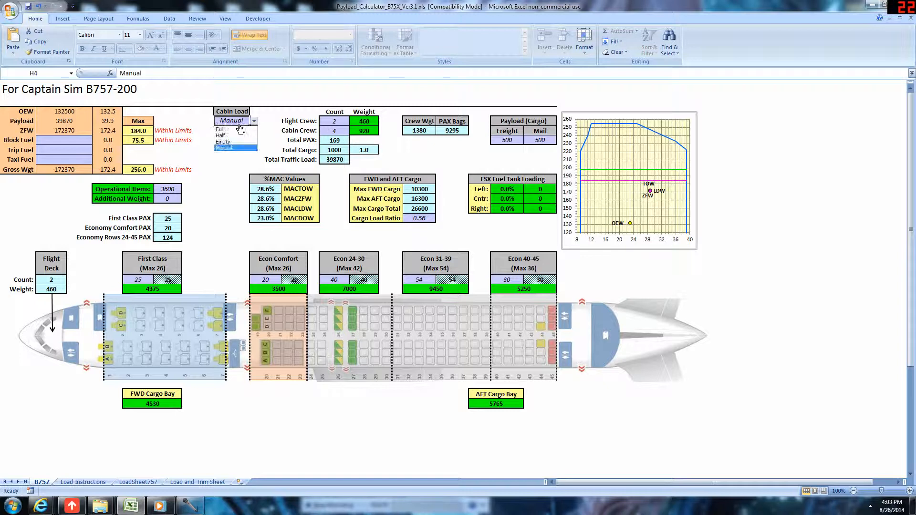
{"action": "left_click", "coordinate": [220, 129]}
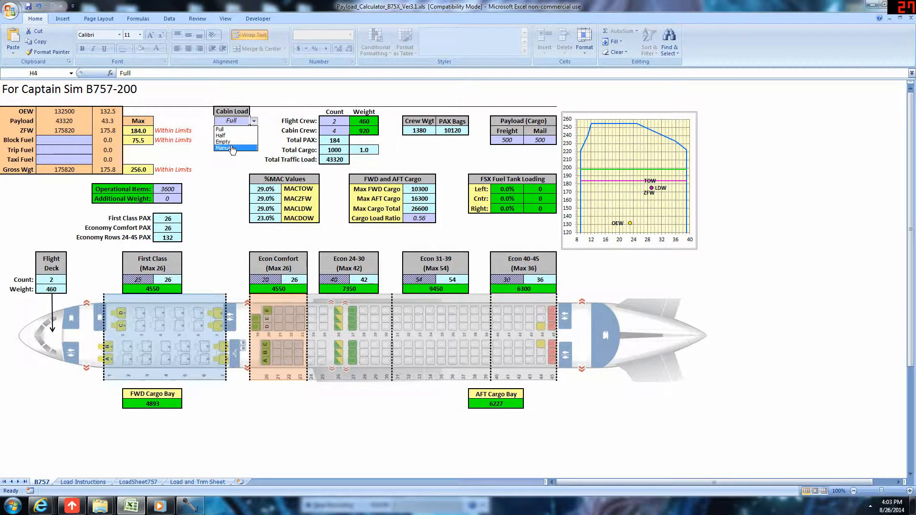
{"action": "left_click", "coordinate": [225, 148]}
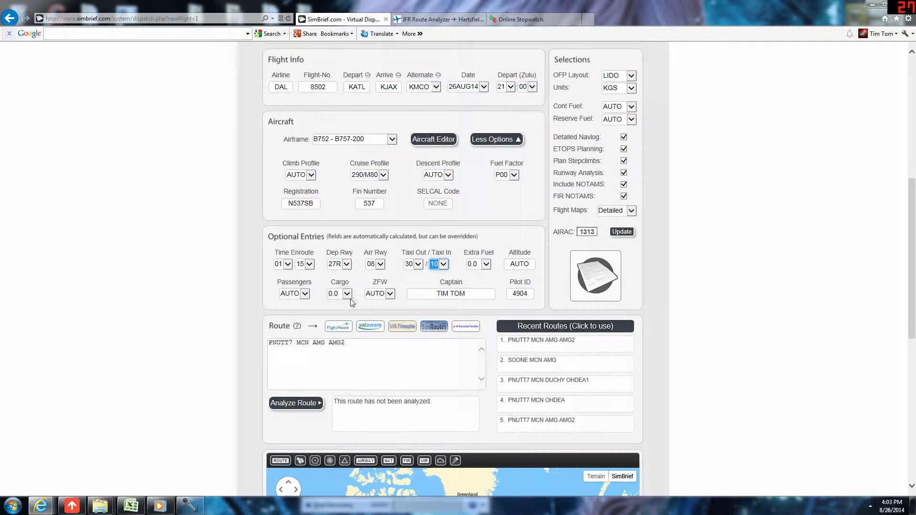
- Select 169 passengers and 1.0 cargo in Optional Entries
{"action": "left_click", "coordinate": [281, 264]}
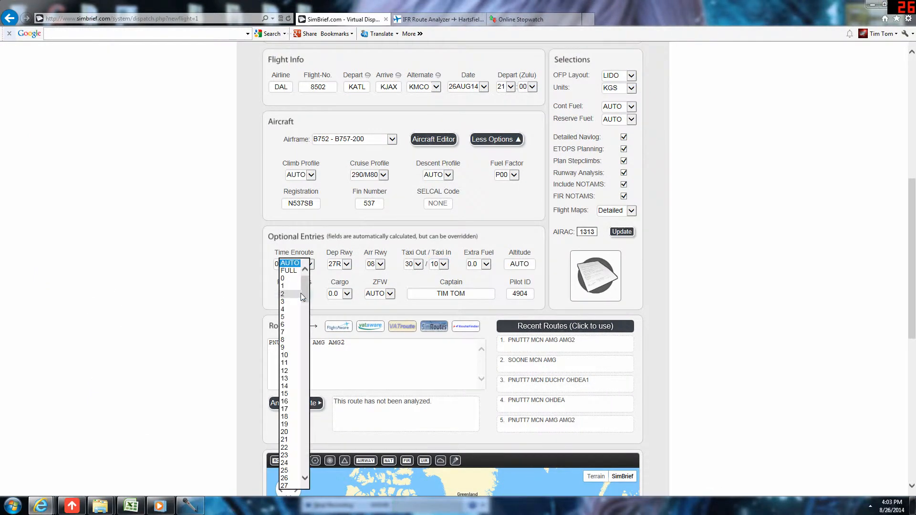
{"action": "scroll", "scroll_direction": "down", "scroll_amount": 3}
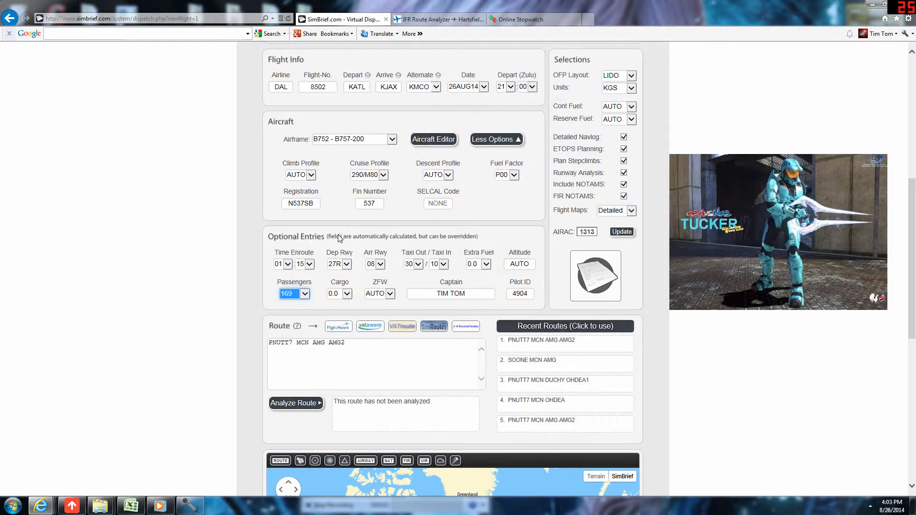
{"action": "left_click", "coordinate": [346, 264]}
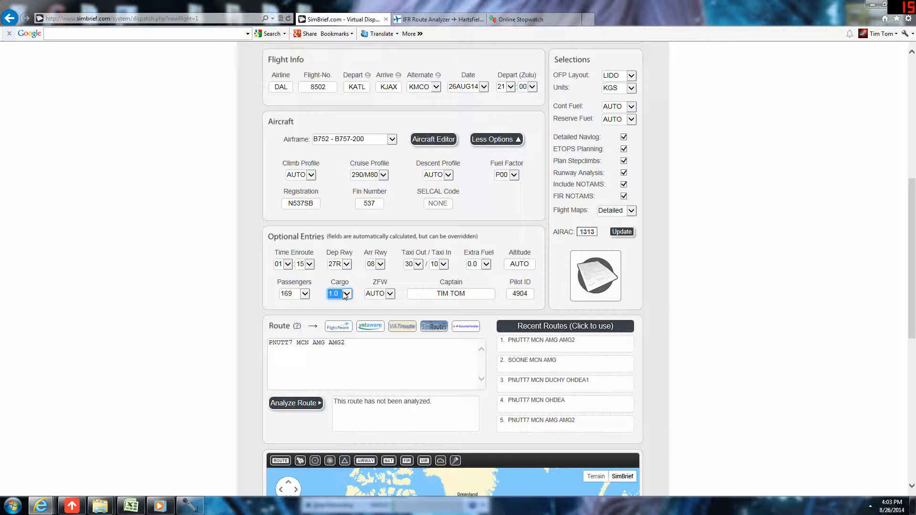
{"action": "mouse_move", "coordinate": [362, 304]}
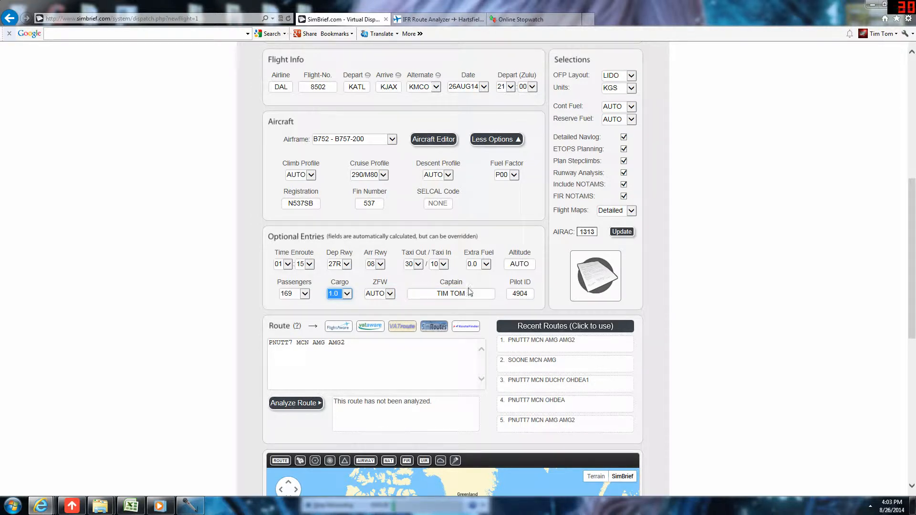
{"action": "mouse_move", "coordinate": [544, 298]}
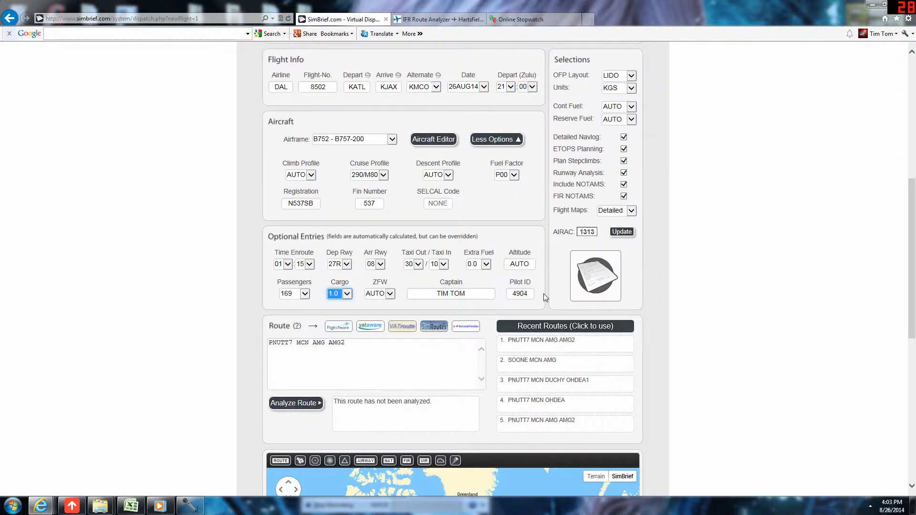
{"action": "scroll", "scroll_direction": "down", "scroll_amount": 3}
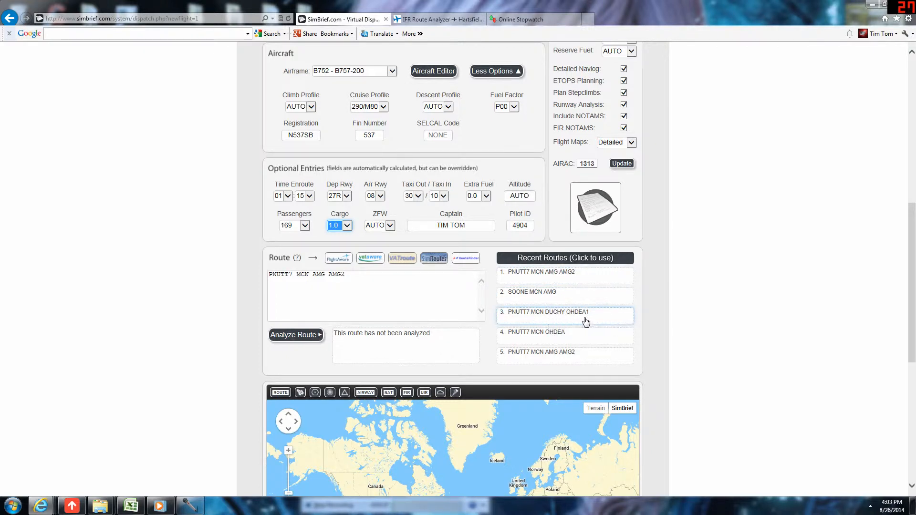
- Use recent route PNUTT7 MCN DUCHY OHDEA1, check it on FlightAware, then analyze it
{"action": "left_click", "coordinate": [565, 312]}
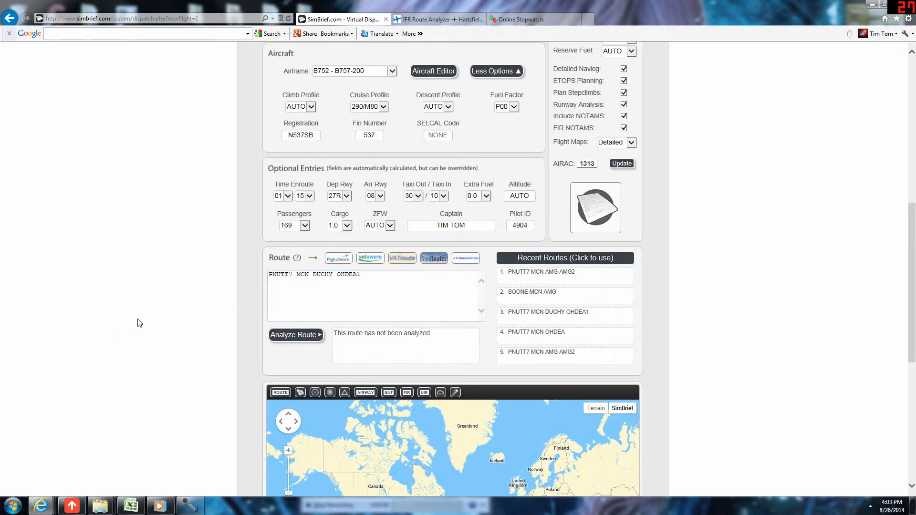
{"action": "left_click", "coordinate": [443, 19]}
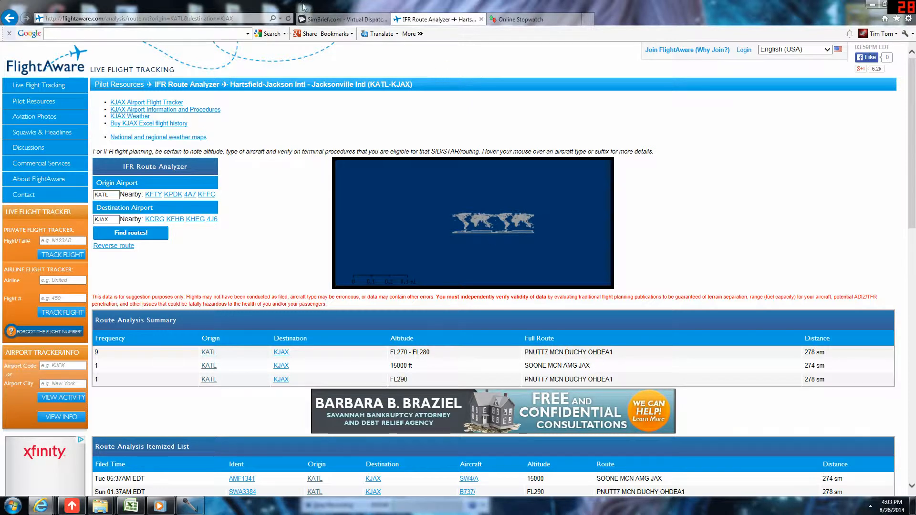
{"action": "left_click", "coordinate": [342, 19]}
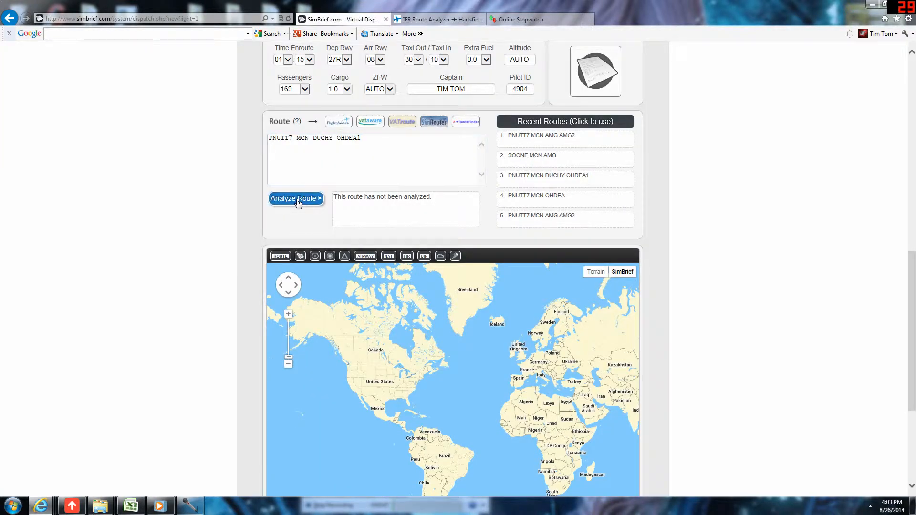
{"action": "mouse_move", "coordinate": [137, 197]}
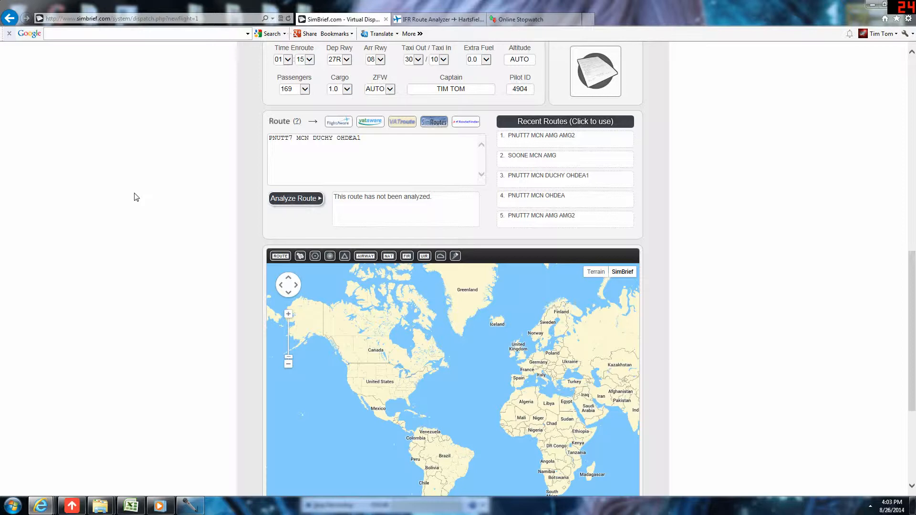
{"action": "left_click", "coordinate": [296, 198]}
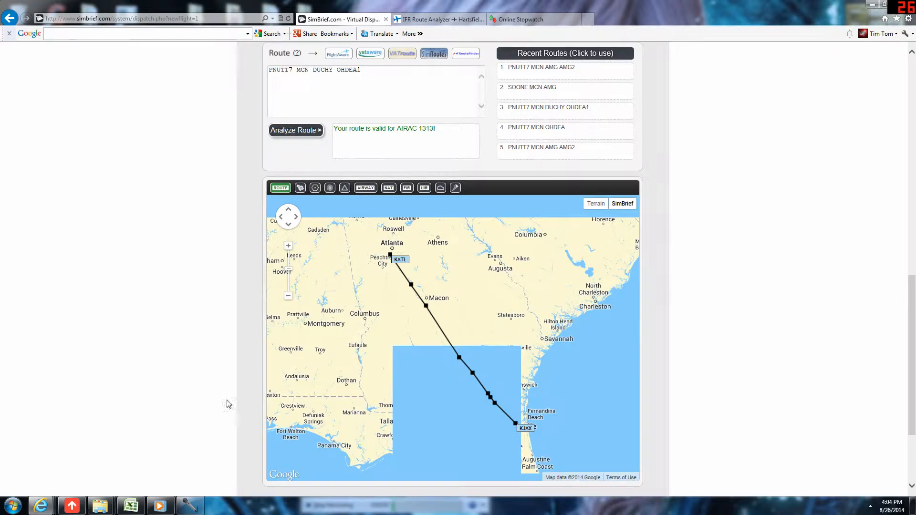
- Set DAL layout, LBS units, 45-minute reserve; disable ETOPS, runway analysis, NOTAMs, flight maps
{"action": "scroll", "scroll_direction": "down", "scroll_amount": 3}
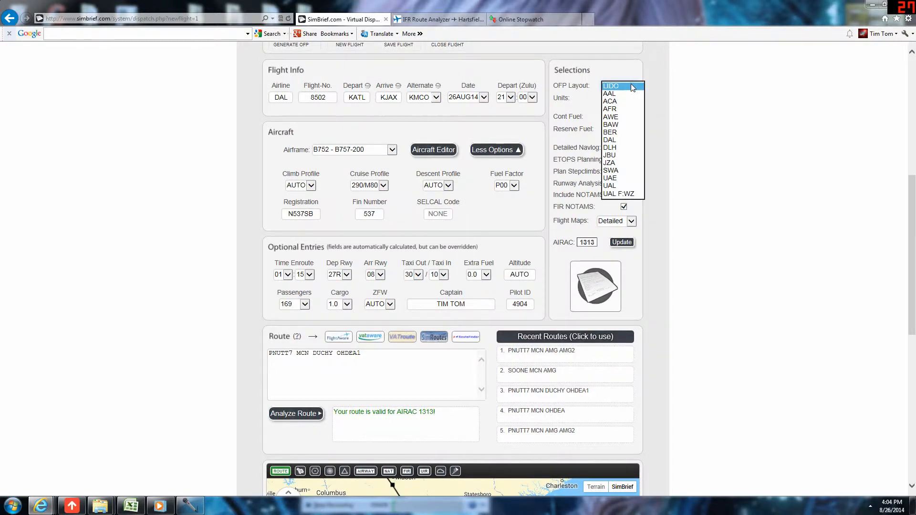
{"action": "left_click", "coordinate": [609, 139]}
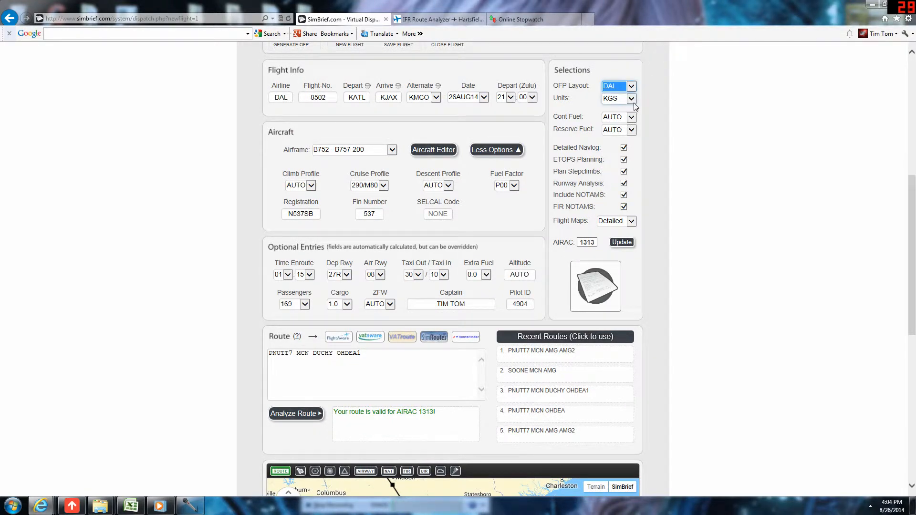
{"action": "left_click", "coordinate": [631, 98]}
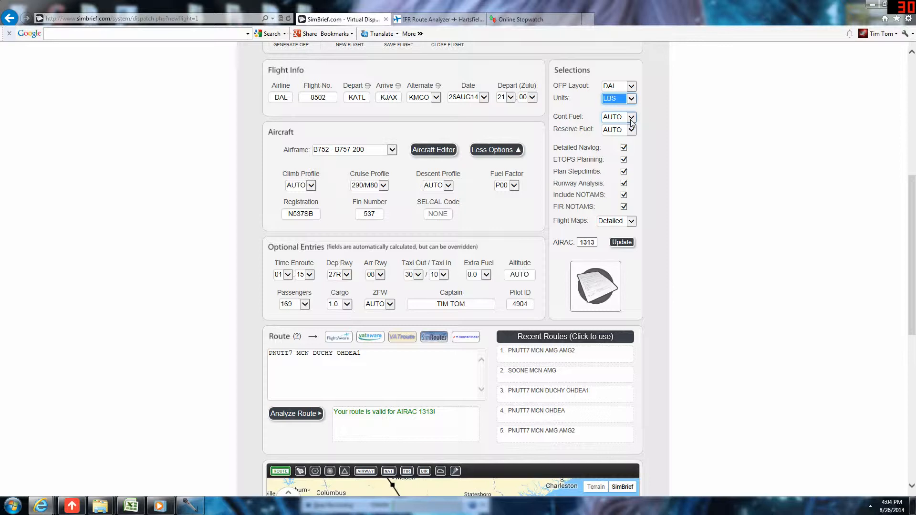
{"action": "left_click", "coordinate": [631, 129]}
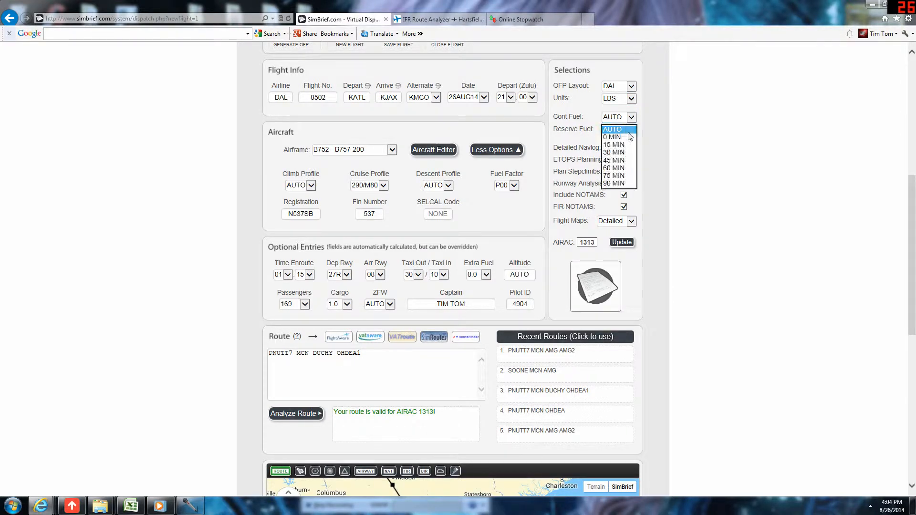
{"action": "left_click", "coordinate": [613, 159]}
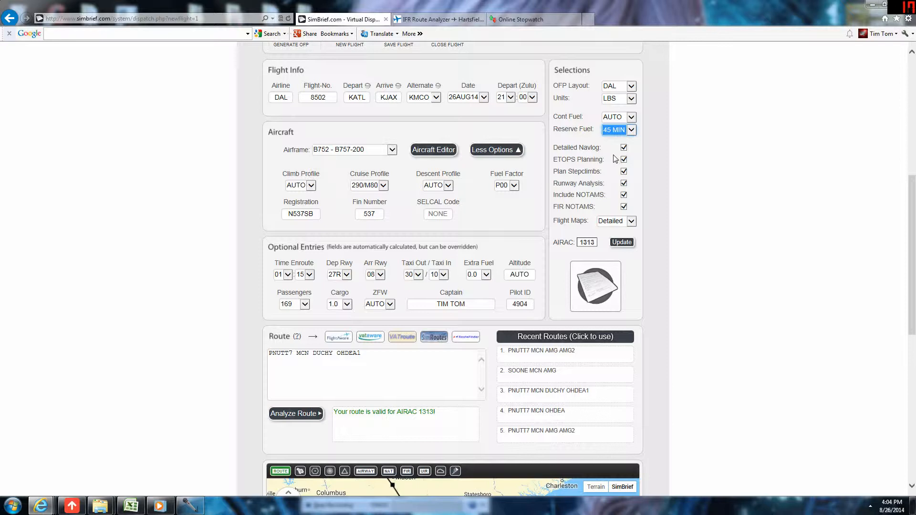
{"action": "left_click", "coordinate": [623, 159]}
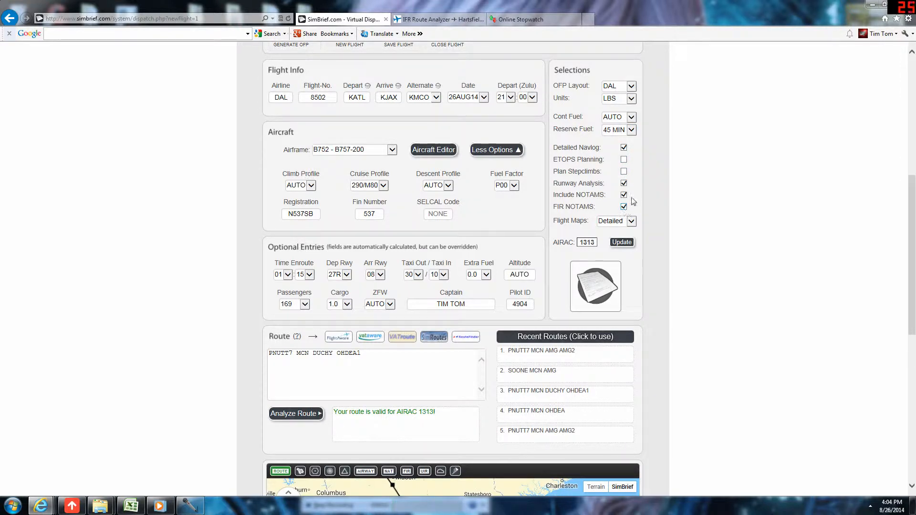
{"action": "left_click", "coordinate": [623, 183]}
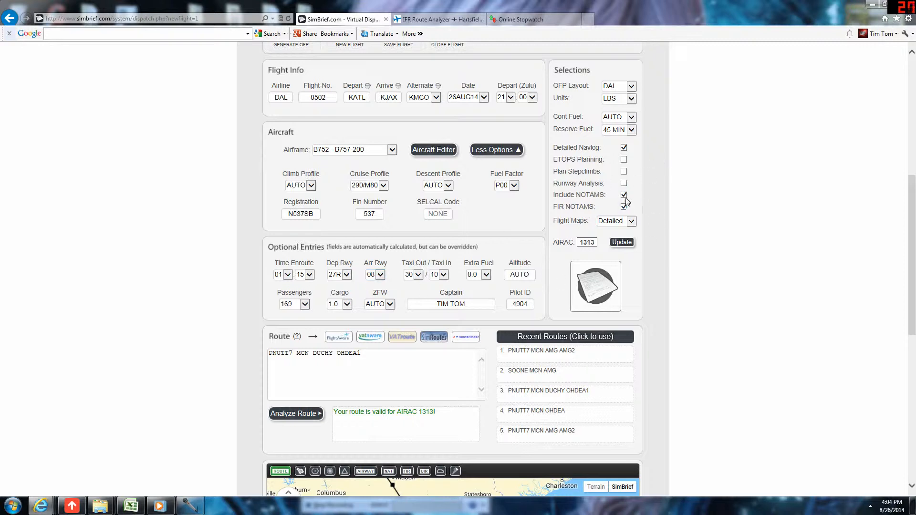
{"action": "left_click", "coordinate": [617, 221]}
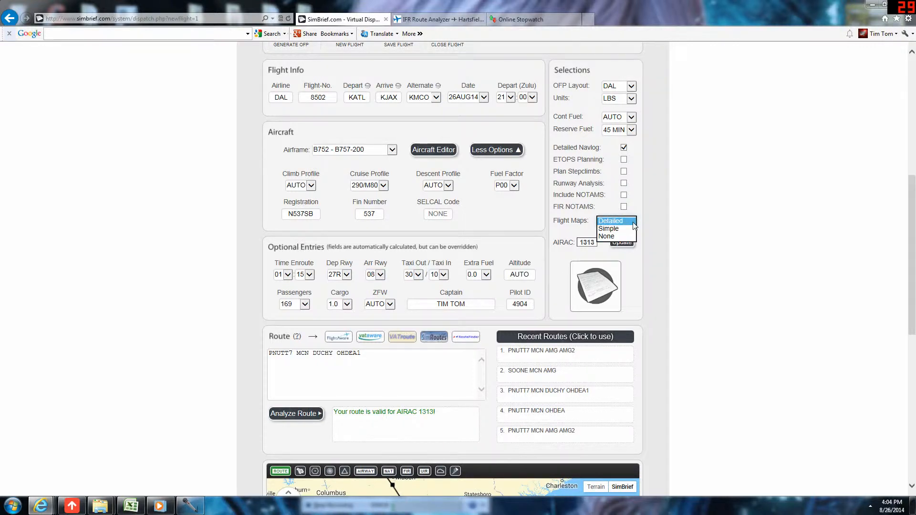
{"action": "left_click", "coordinate": [606, 237]}
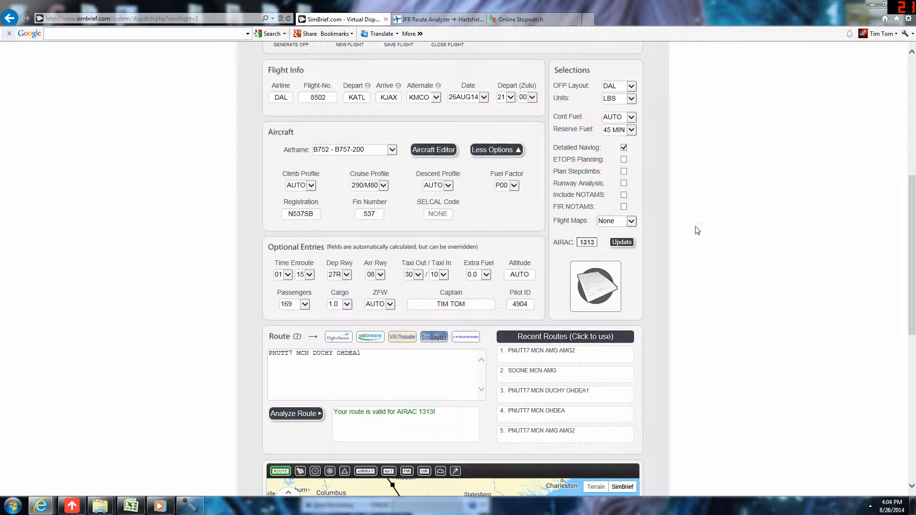
{"action": "scroll", "scroll_direction": "up", "scroll_amount": 3}
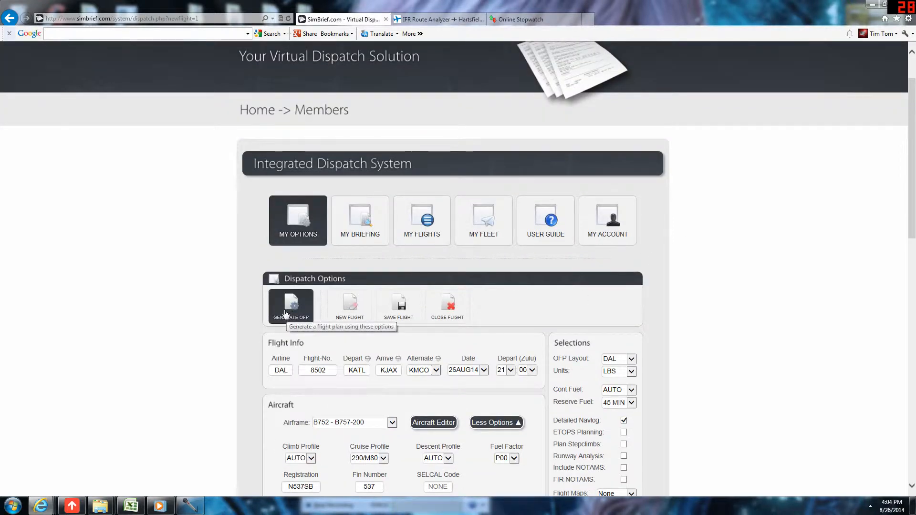
- Generate the OFP and confirm overwriting the previous flight plan
{"action": "left_click", "coordinate": [291, 305]}
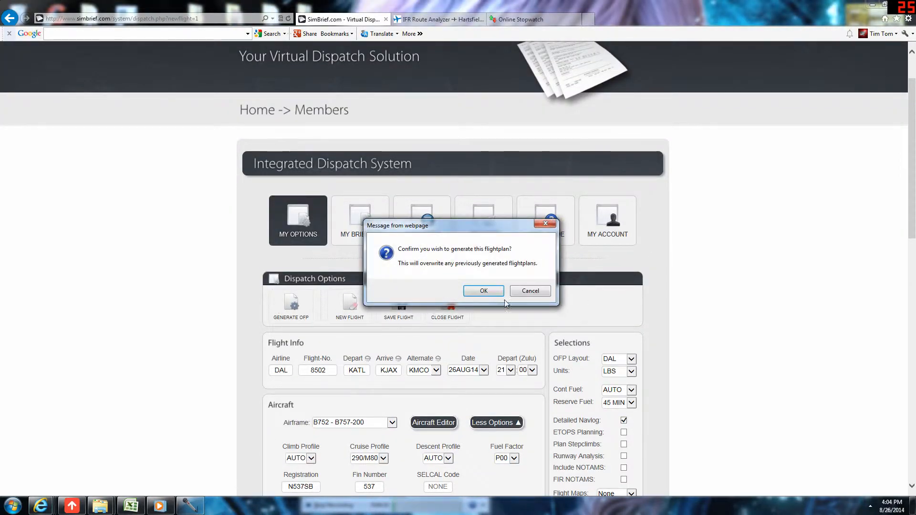
{"action": "left_click", "coordinate": [483, 290]}
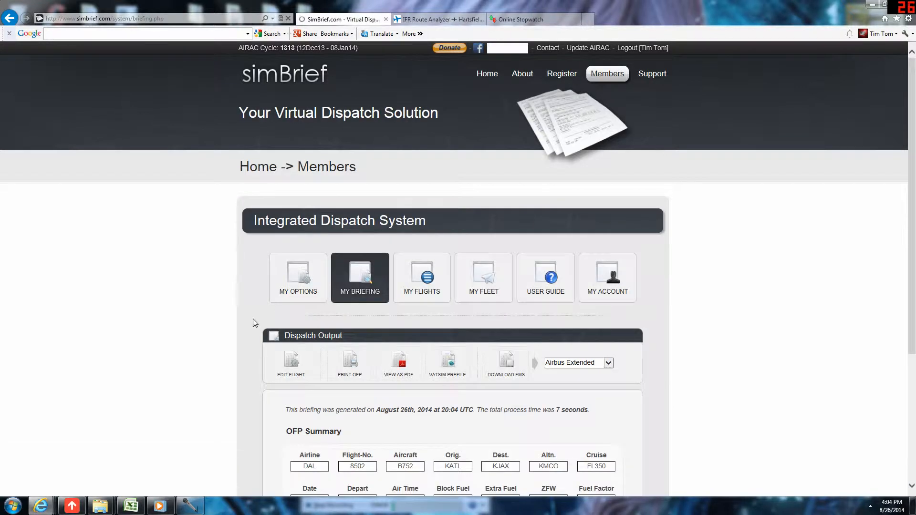
- Scroll the briefing to the fuel plan (block fuel 21028 lbs), then return to Excel
{"action": "scroll", "scroll_direction": "down", "scroll_amount": 3}
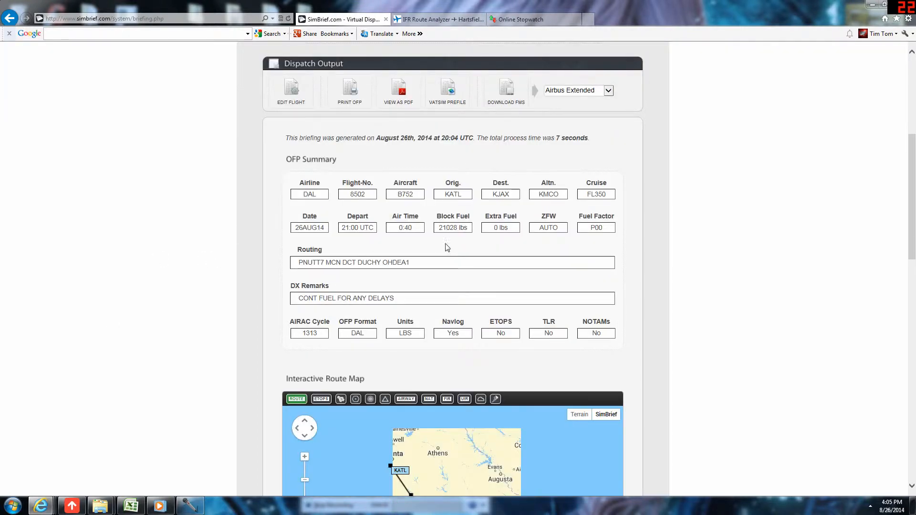
{"action": "scroll", "scroll_direction": "down", "scroll_amount": 3}
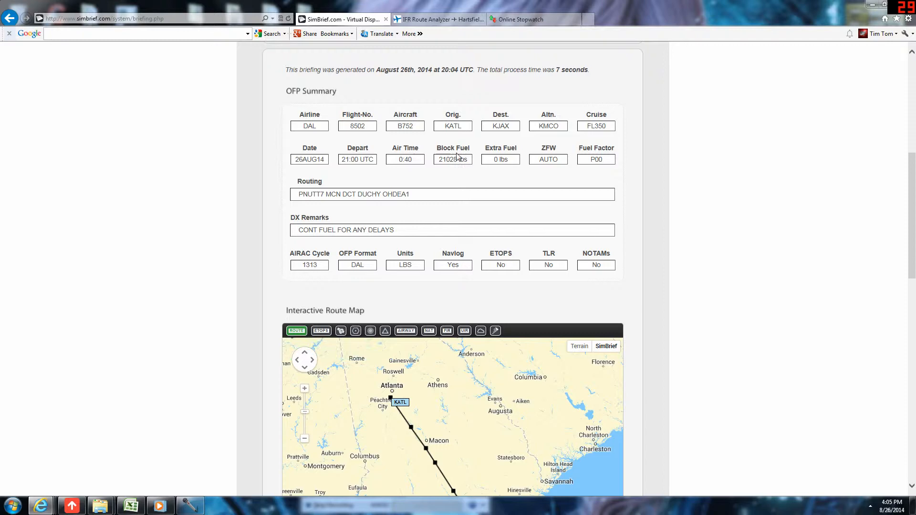
{"action": "scroll", "scroll_direction": "down", "scroll_amount": 3}
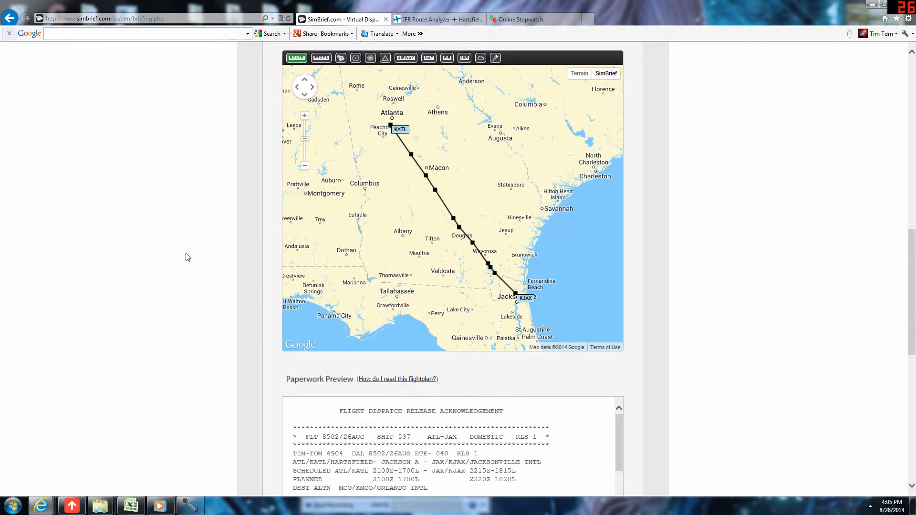
{"action": "scroll", "scroll_direction": "down", "scroll_amount": 3}
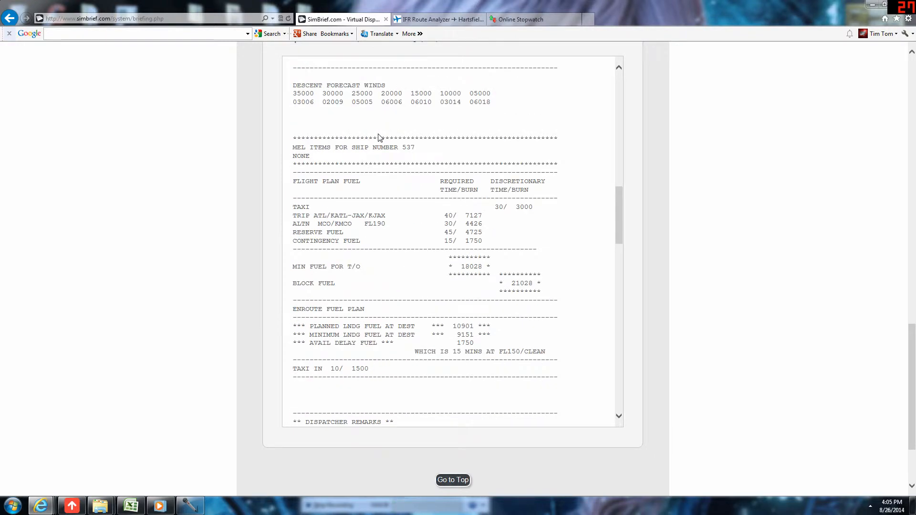
{"action": "scroll", "scroll_direction": "down", "scroll_amount": 3}
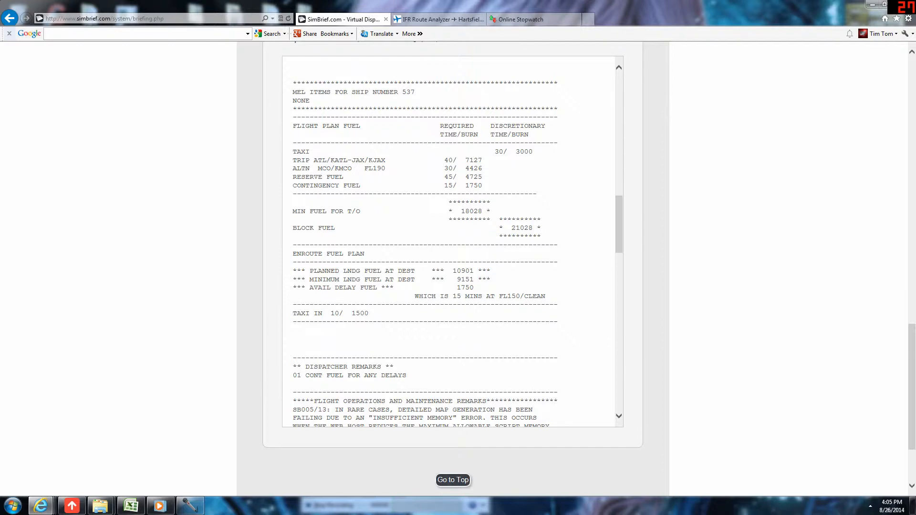
{"action": "left_click", "coordinate": [130, 505]}
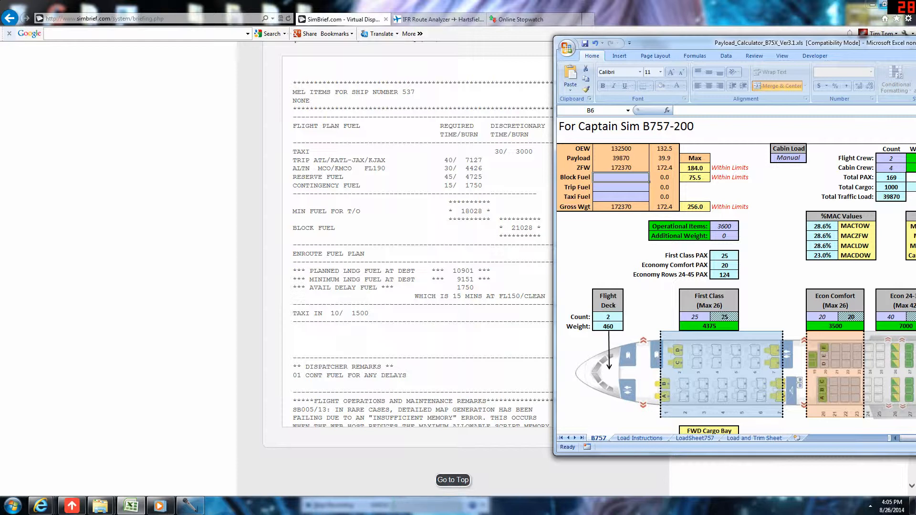
- Enter block fuel 21028, trip 7127 and taxi 3000, then maximize the calculator window
{"action": "type", "text": "21028"}
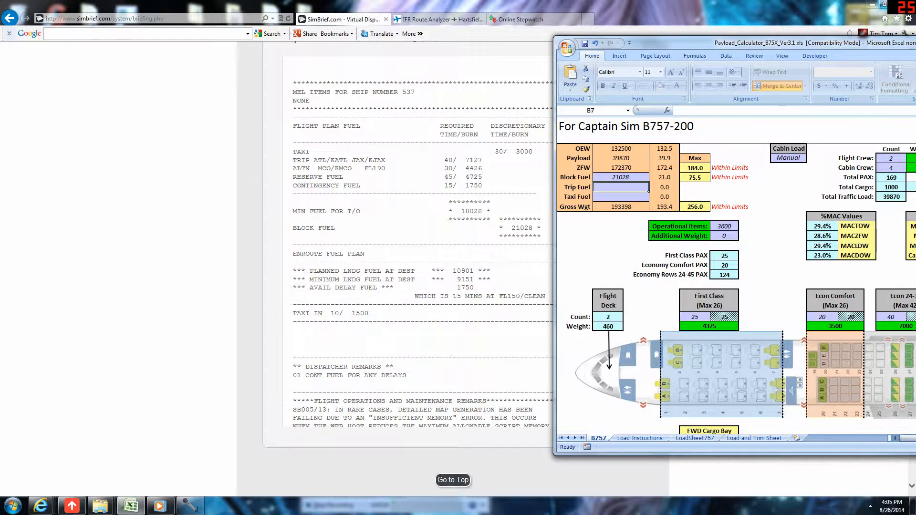
{"action": "mouse_move", "coordinate": [491, 166]}
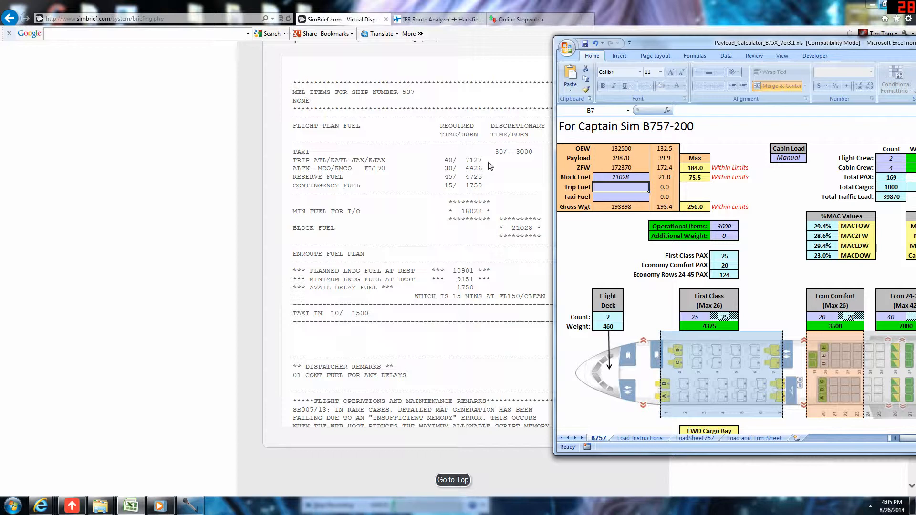
{"action": "type", "text": "7127"}
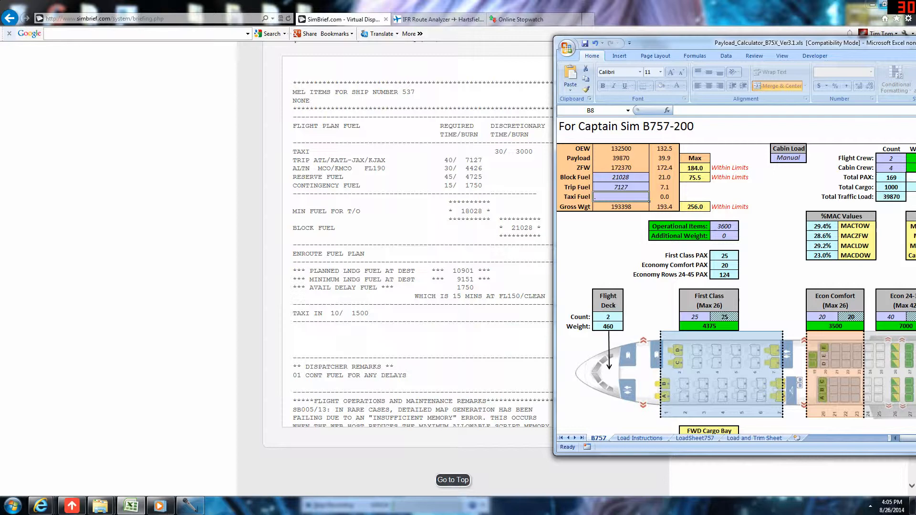
{"action": "type", "text": "3000"}
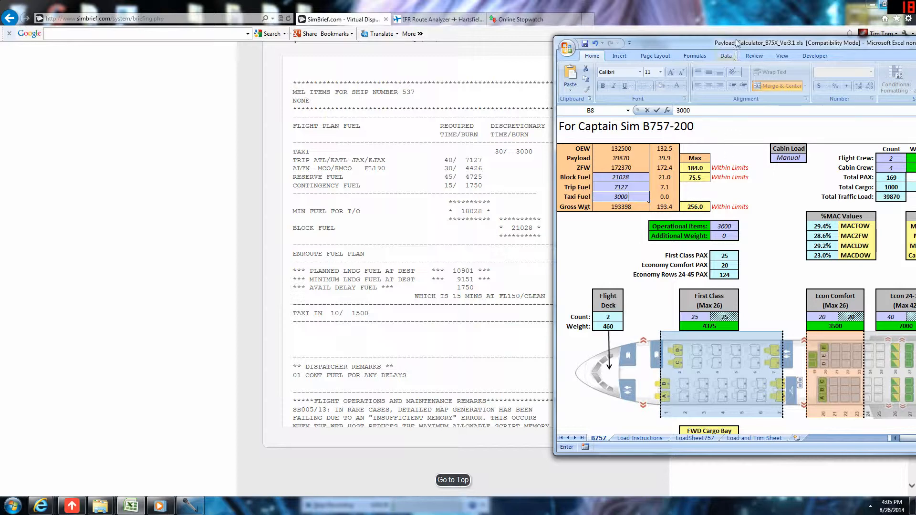
{"action": "left_click", "coordinate": [712, 42]}
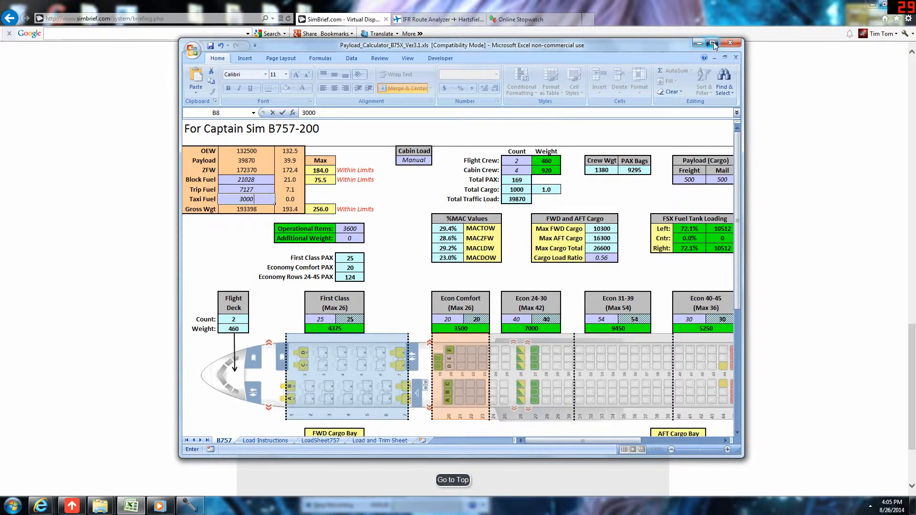
{"action": "left_click", "coordinate": [712, 43]}
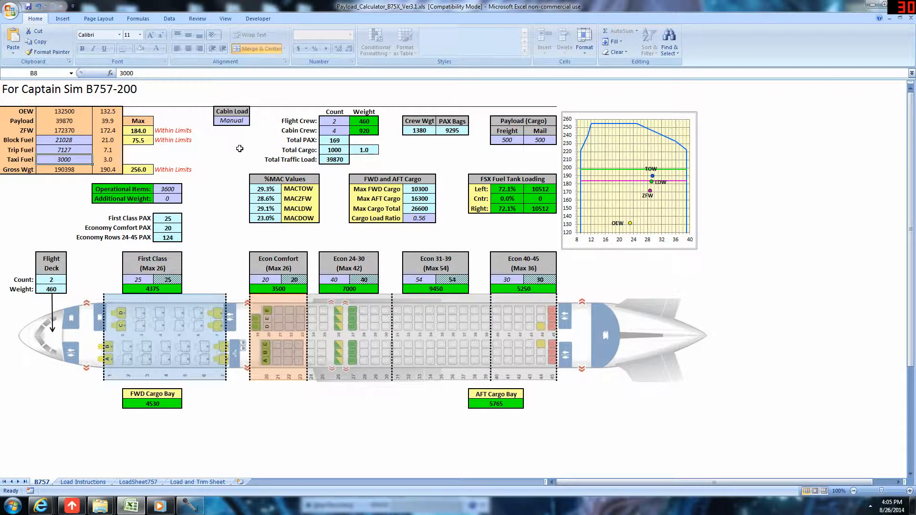
{"action": "mouse_move", "coordinate": [652, 185]}
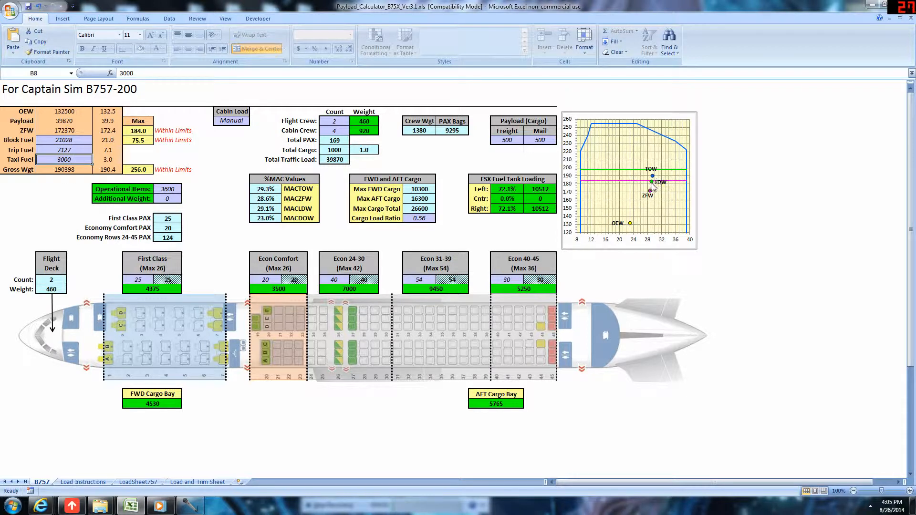
{"action": "mouse_move", "coordinate": [651, 198]}
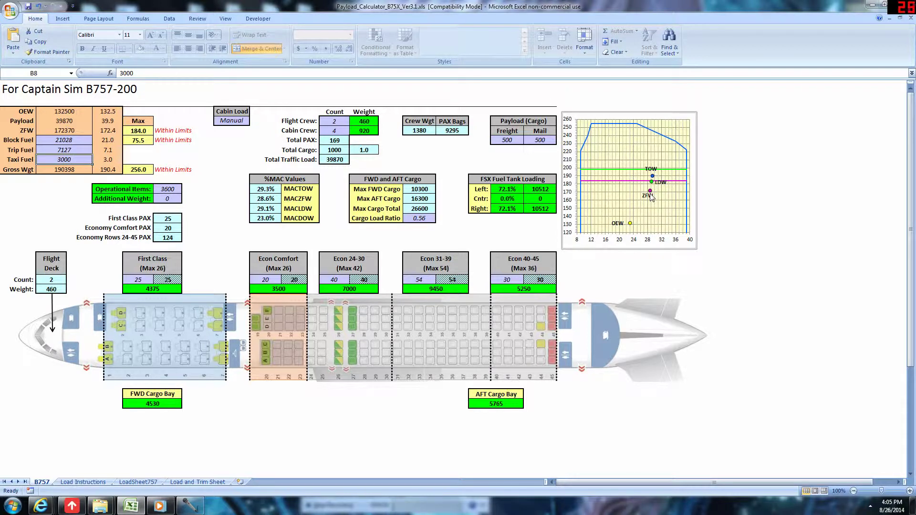
{"action": "mouse_move", "coordinate": [657, 173]}
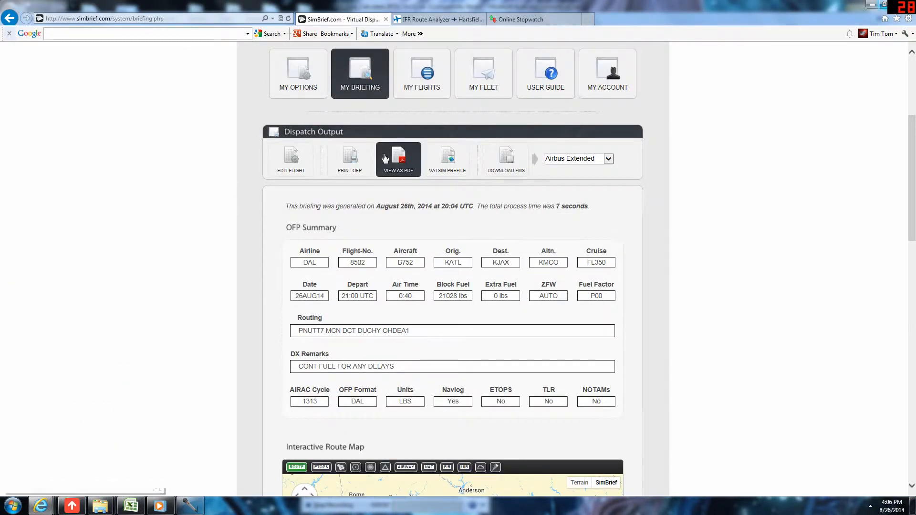
- View the SimBrief flight plan as a PDF and bring up Excel's Load Instructions sheet
{"action": "left_click", "coordinate": [398, 159]}
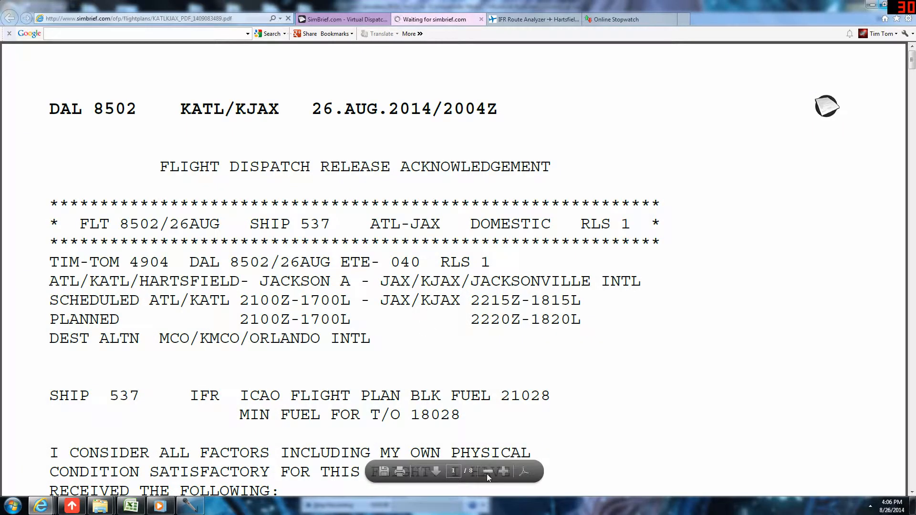
{"action": "left_click", "coordinate": [486, 471]}
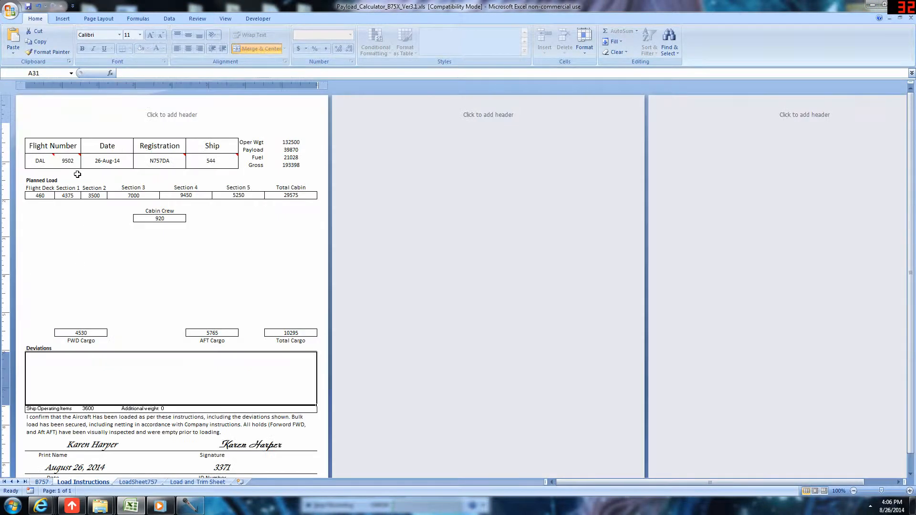
- Replace flight number 9502 with 8502 on the load instructions
{"action": "left_click", "coordinate": [66, 160]}
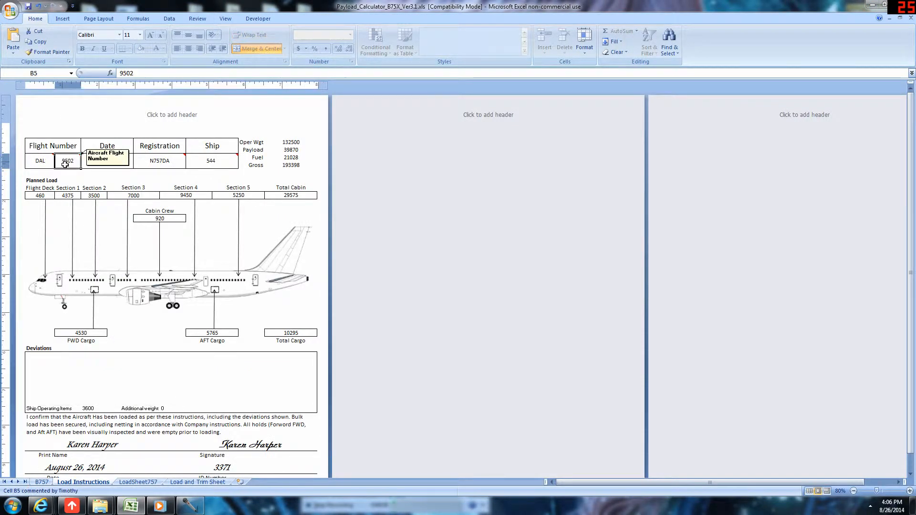
{"action": "type", "text": "8502"}
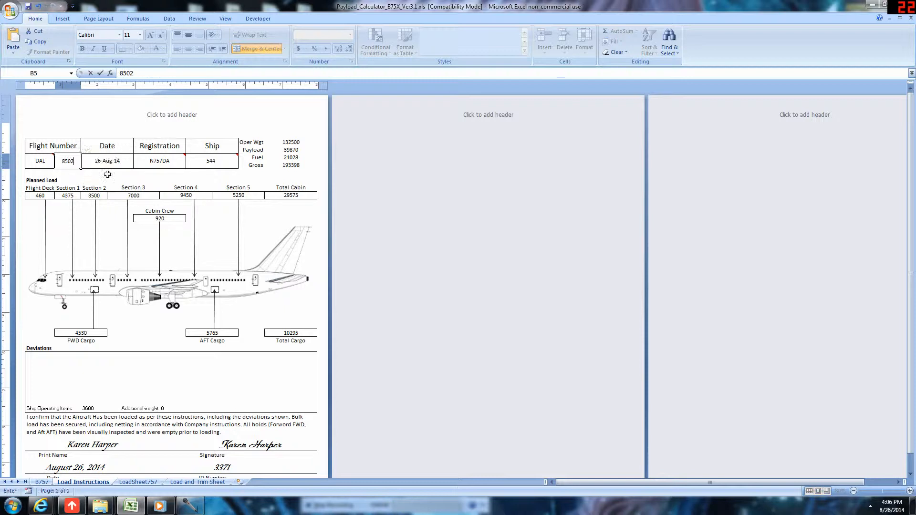
{"action": "left_click", "coordinate": [159, 161]}
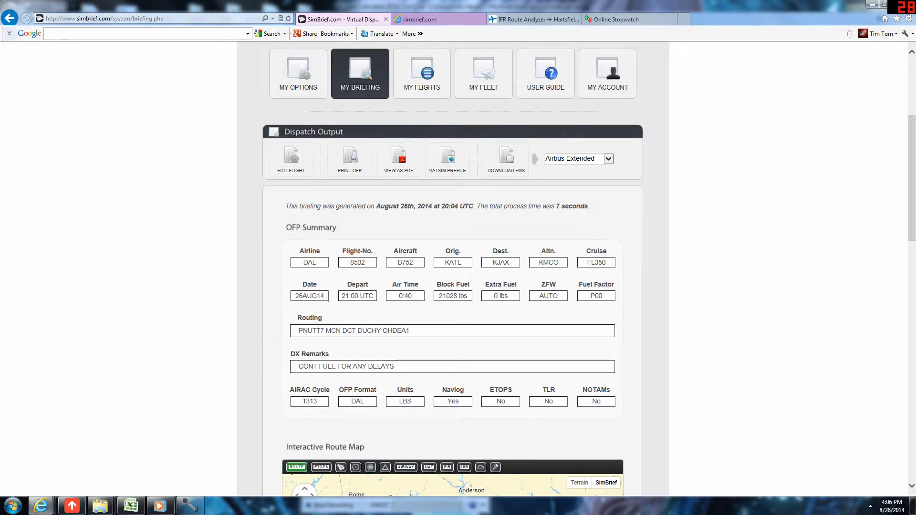
- Scroll the paperwork preview down to the captain copy release with the aircraft registration
{"action": "scroll", "scroll_direction": "down", "scroll_amount": 3}
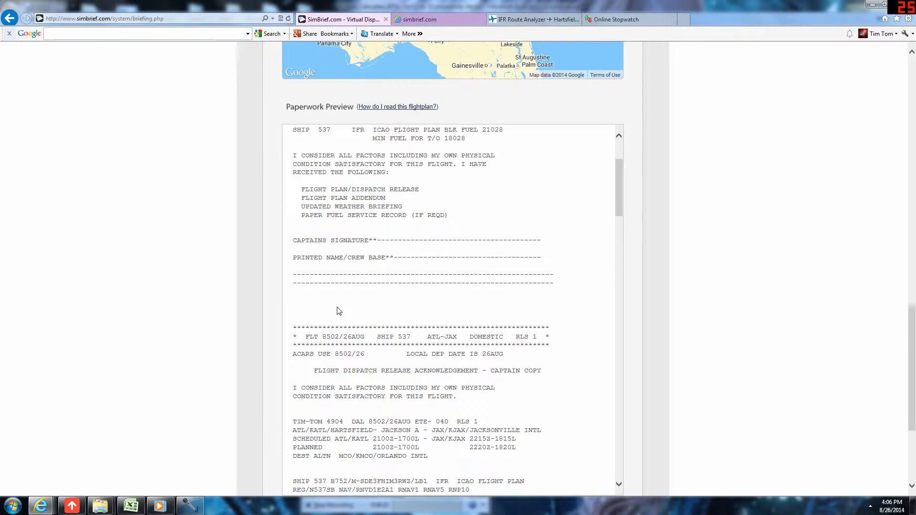
{"action": "scroll", "scroll_direction": "down", "scroll_amount": 3}
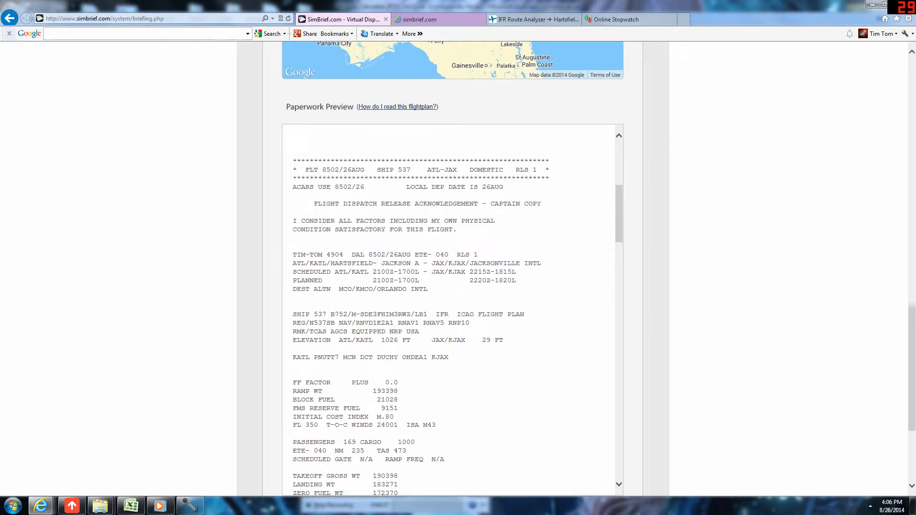
{"action": "mouse_move", "coordinate": [351, 305]}
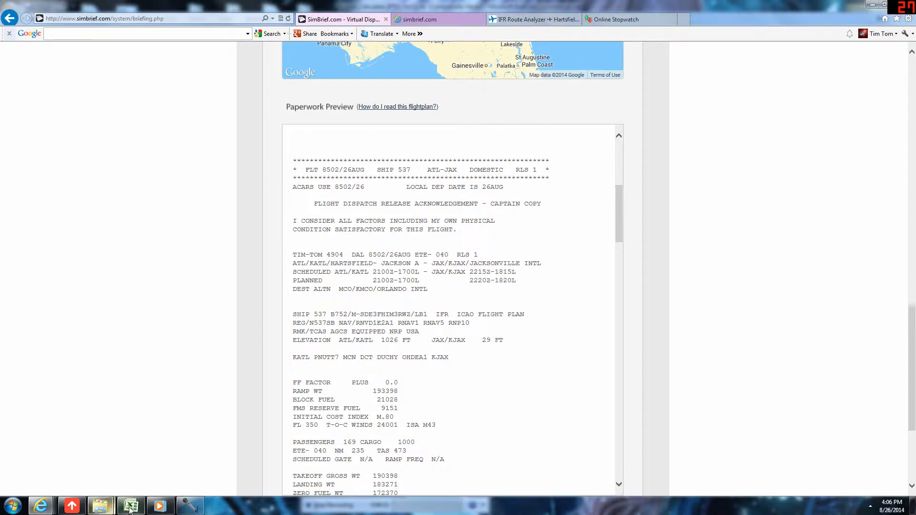
- Enter registration N537SB and ship number 537, then go to the LoadSheet757 sheet
{"action": "left_click", "coordinate": [131, 505]}
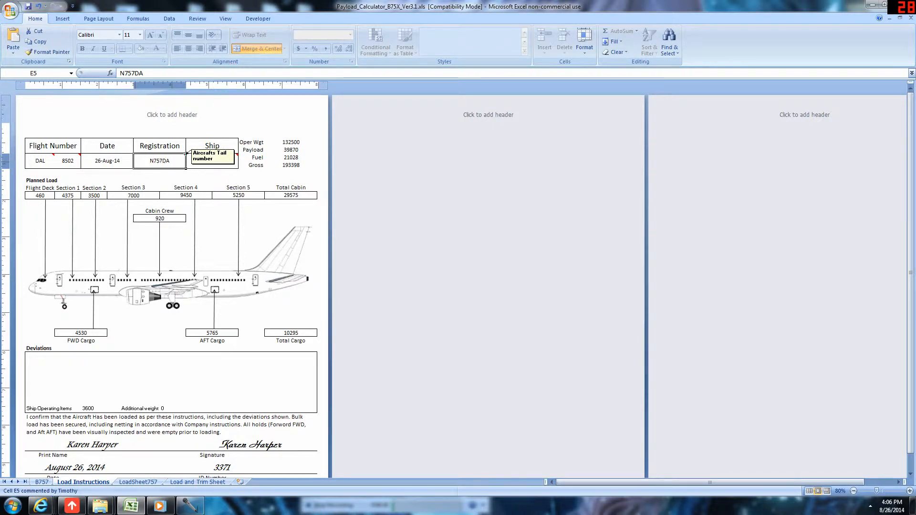
{"action": "type", "text": "N537"}
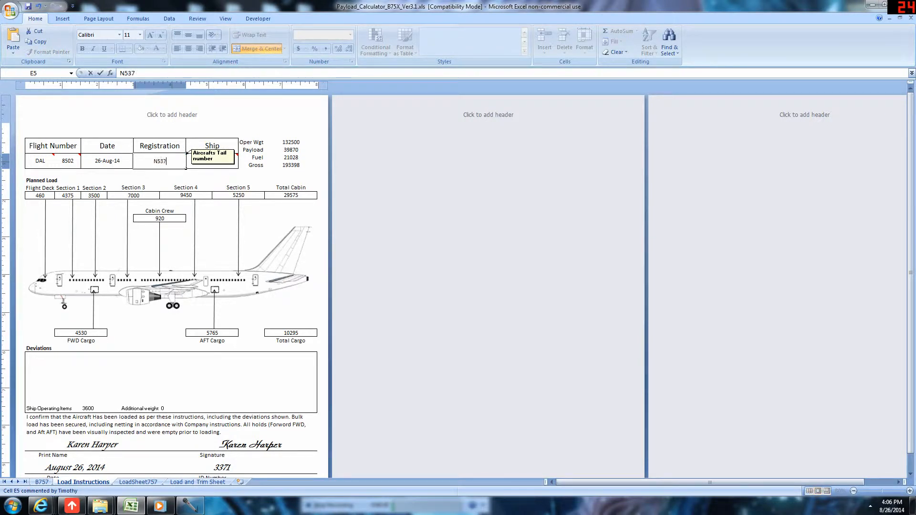
{"action": "left_click", "coordinate": [208, 162]}
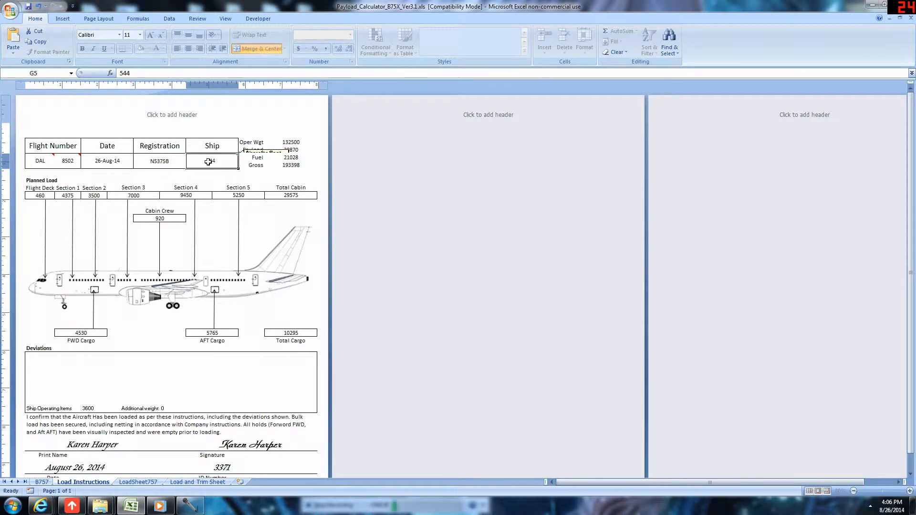
{"action": "type", "text": "537"}
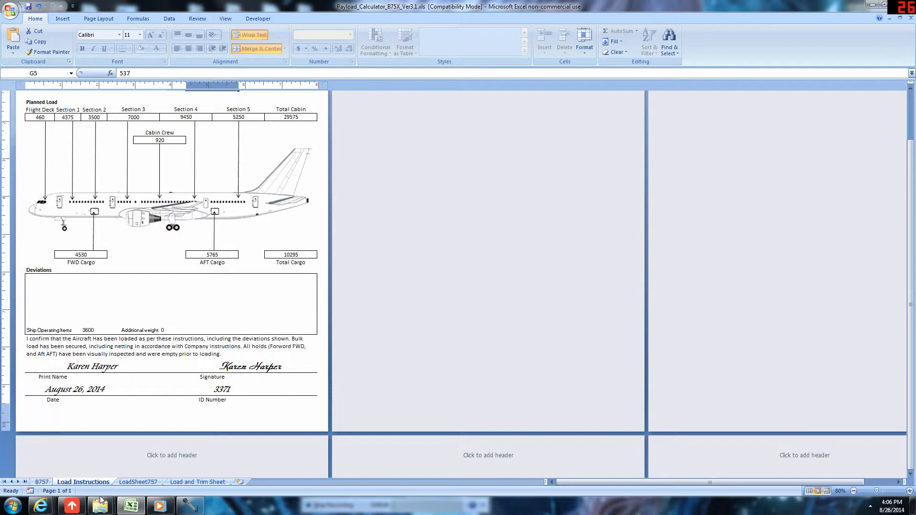
{"action": "left_click", "coordinate": [138, 482]}
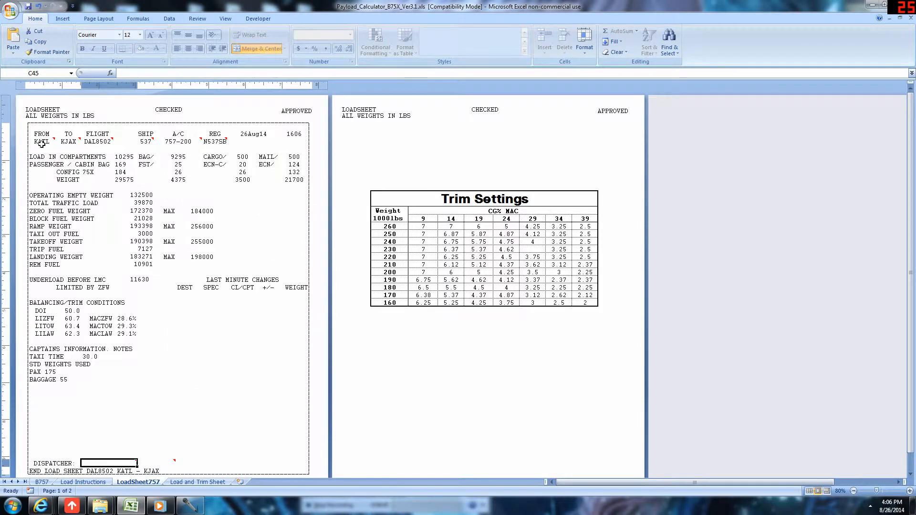
- Add dispatcher TIM TOM with ID 8565 to LoadSheet757, then review the Load and Trim Sheet
{"action": "left_click", "coordinate": [39, 142]}
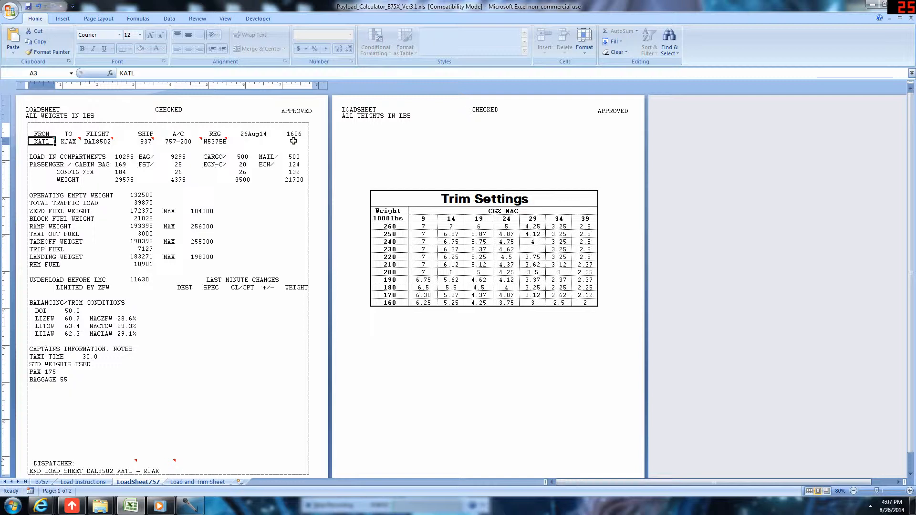
{"action": "scroll", "scroll_direction": "down", "scroll_amount": 3}
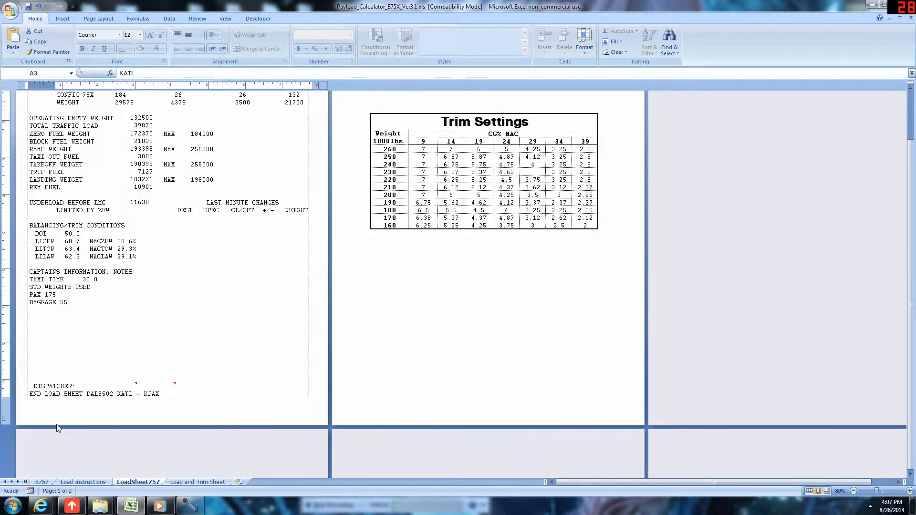
{"action": "left_click", "coordinate": [93, 386]}
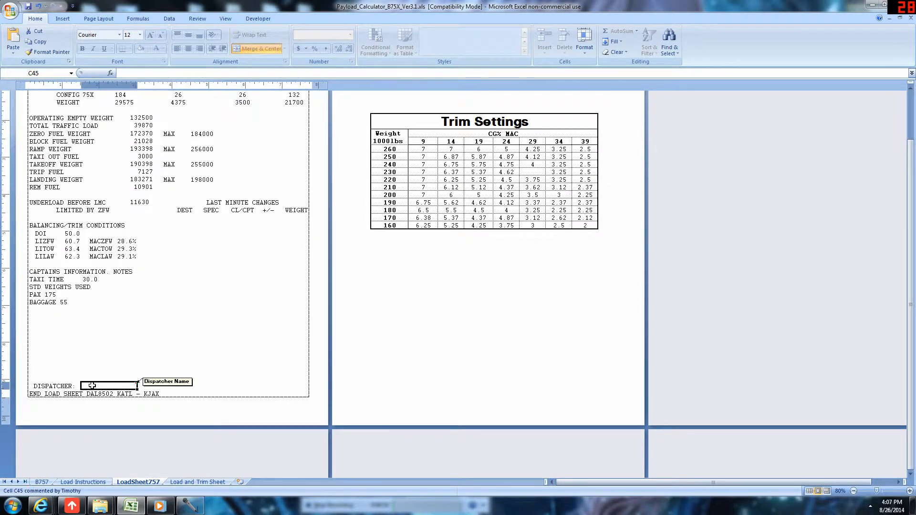
{"action": "type", "text": "TIM TOM"}
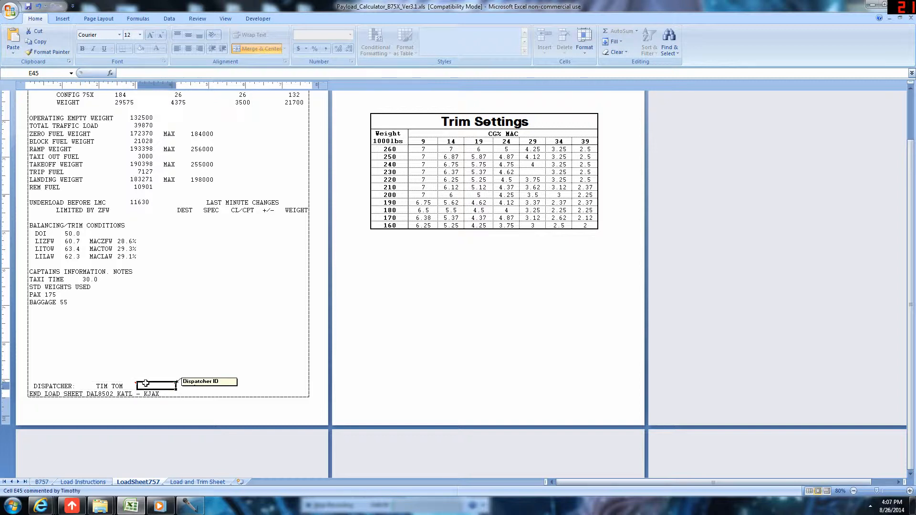
{"action": "type", "text": "8565"}
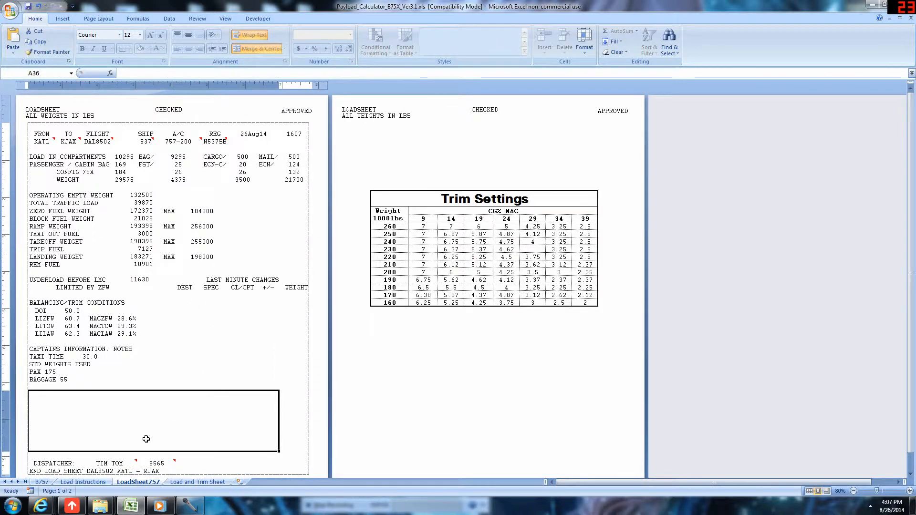
{"action": "mouse_move", "coordinate": [85, 393]}
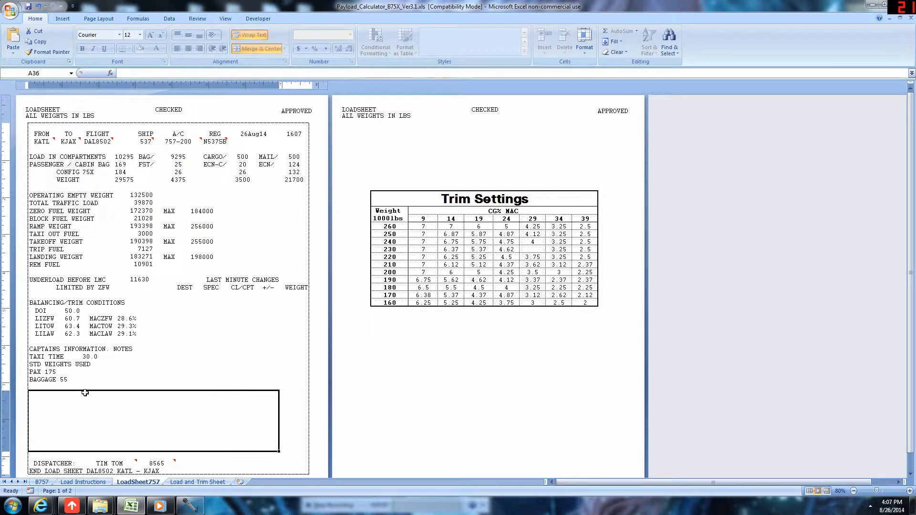
{"action": "mouse_move", "coordinate": [117, 387]}
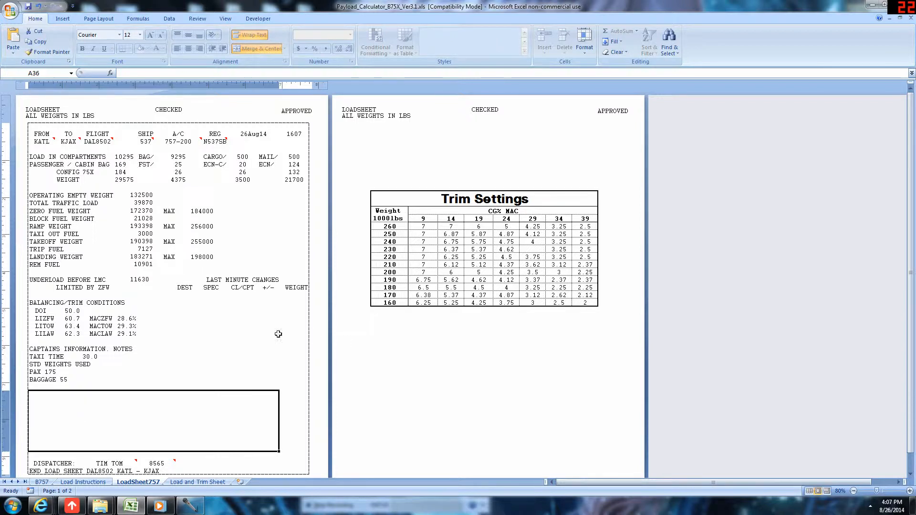
{"action": "left_click", "coordinate": [197, 482]}
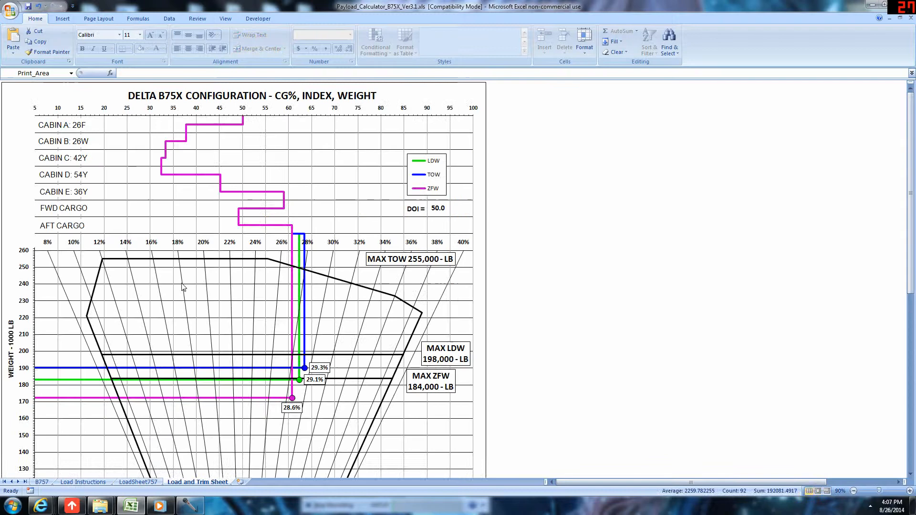
{"action": "scroll", "scroll_direction": "down", "scroll_amount": 3}
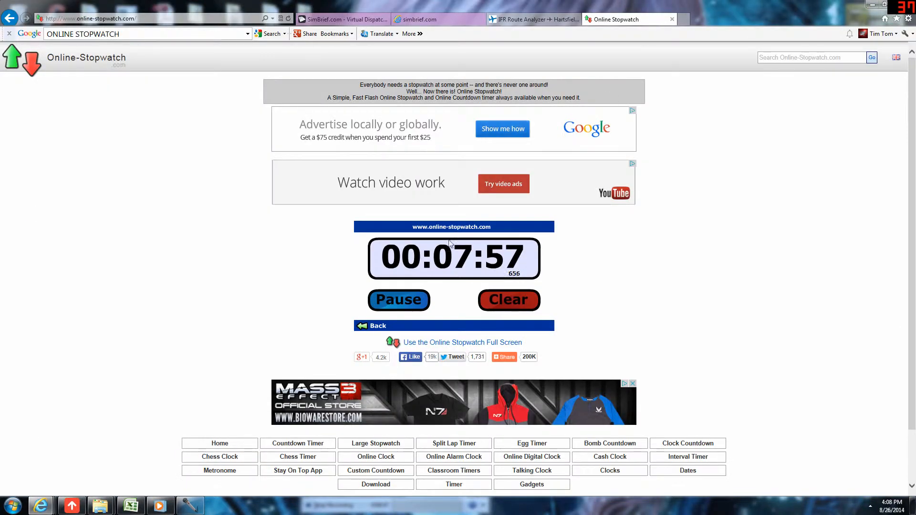
- Pause the Online Stopwatch at 00:07:58
{"action": "left_click", "coordinate": [398, 300]}
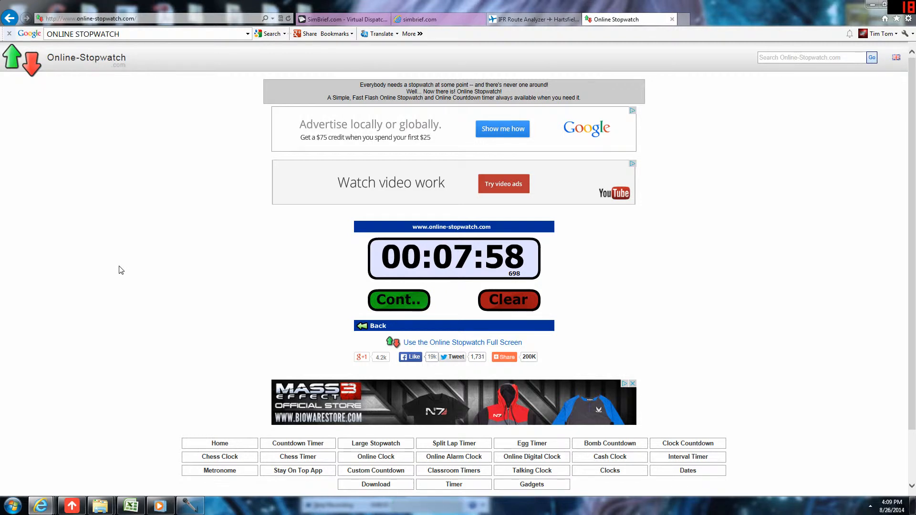
{"action": "mouse_move", "coordinate": [496, 266]}
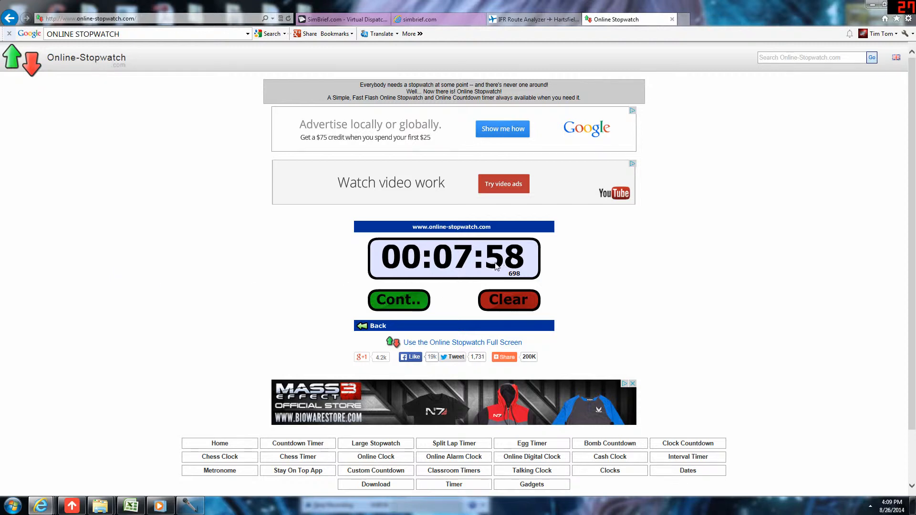
{"action": "mouse_move", "coordinate": [399, 71]}
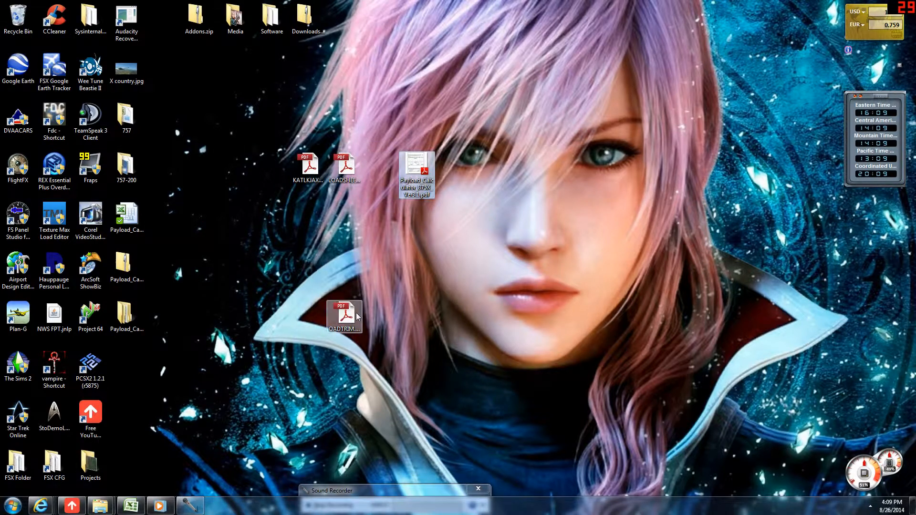
- Drag the Payload Calculator PDF icon into the row beside the other paperwork PDFs
{"action": "left_click_drag", "start_coordinate": [344, 316], "coordinate": [379, 169]}
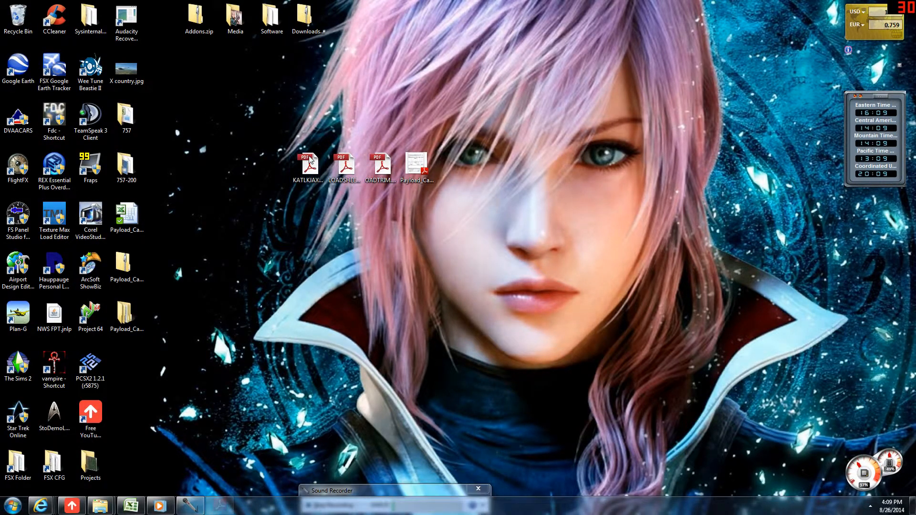
- Open the KATLKJAX PDF and scroll to page 2 showing block fuel 21028, takeoff weight 190398
{"action": "double_click", "coordinate": [309, 163]}
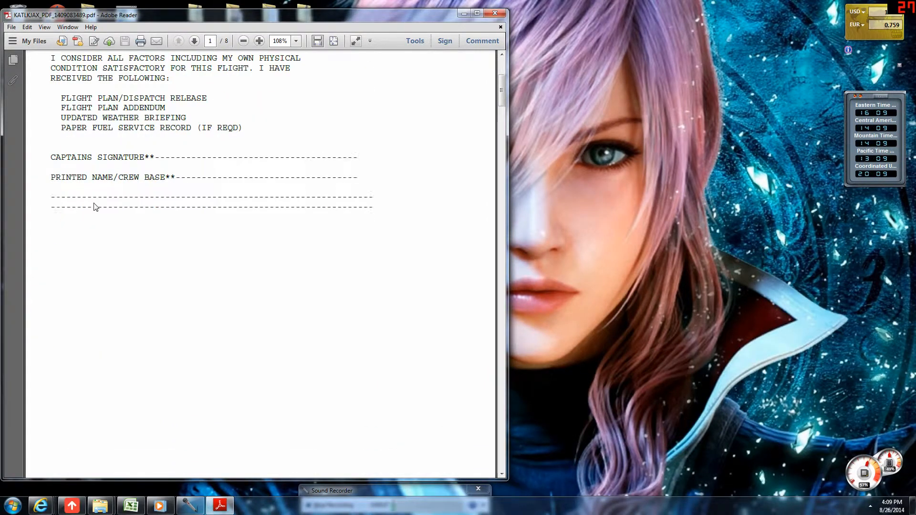
{"action": "scroll", "scroll_direction": "down", "scroll_amount": 3}
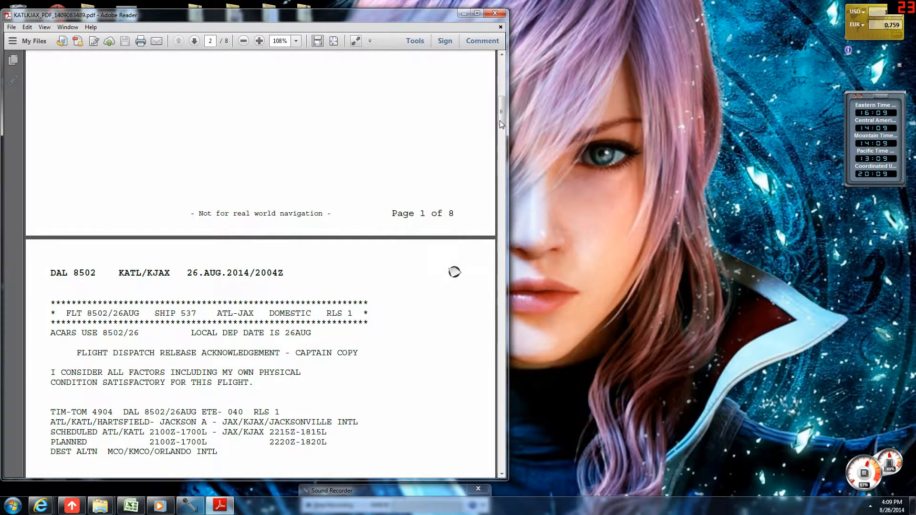
{"action": "scroll", "scroll_direction": "down", "scroll_amount": 3}
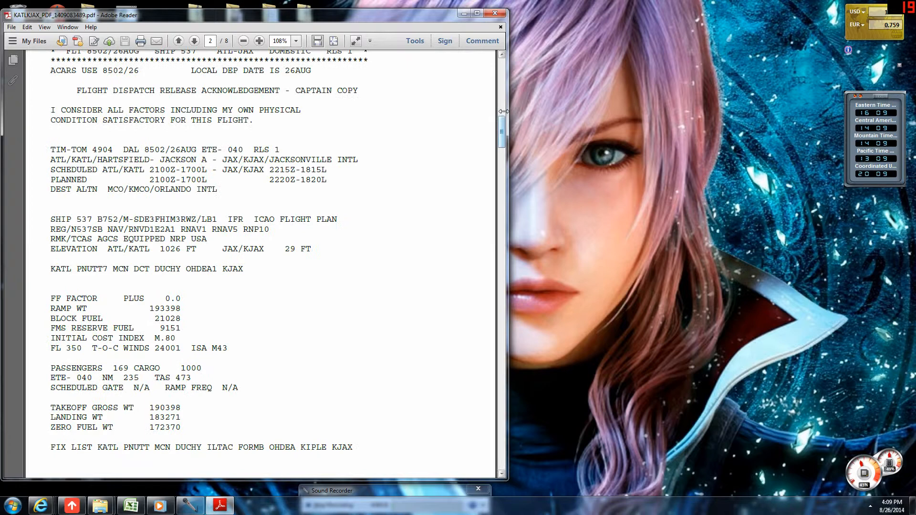
{"action": "scroll", "scroll_direction": "down", "scroll_amount": 3}
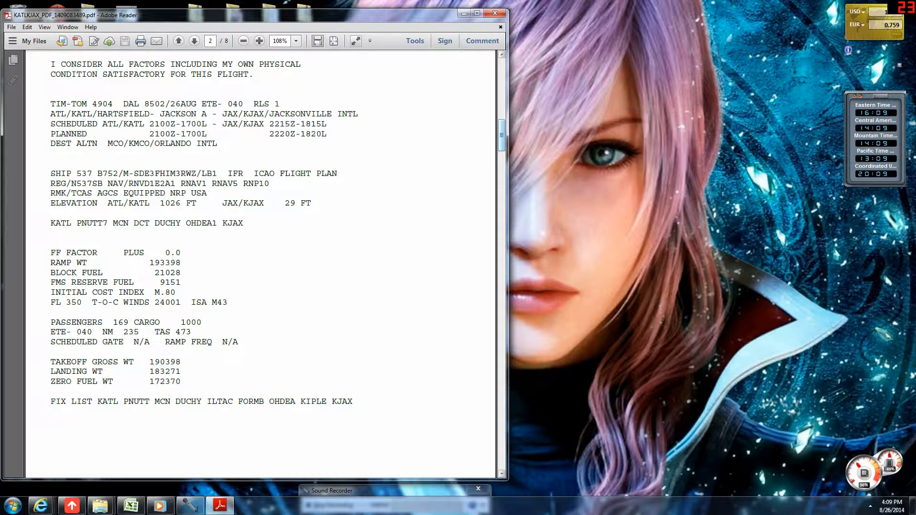
{"action": "mouse_move", "coordinate": [195, 254]}
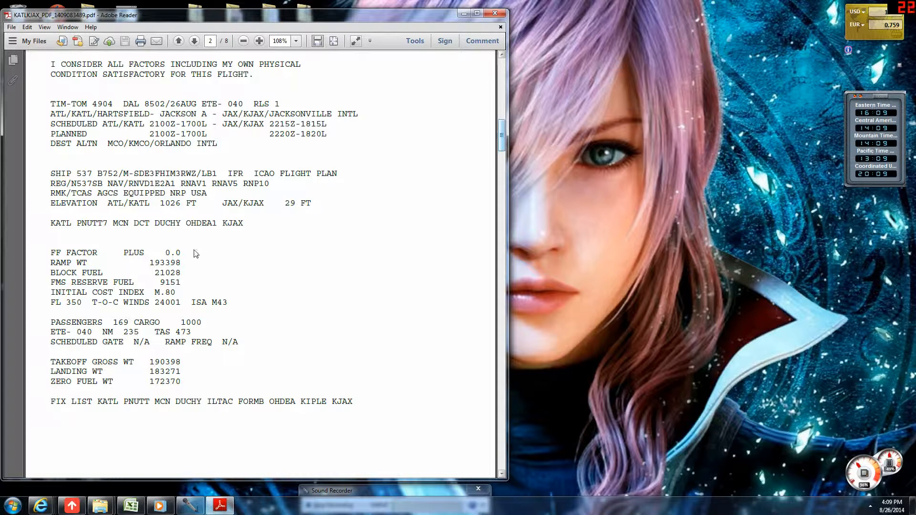
{"action": "mouse_move", "coordinate": [204, 287]}
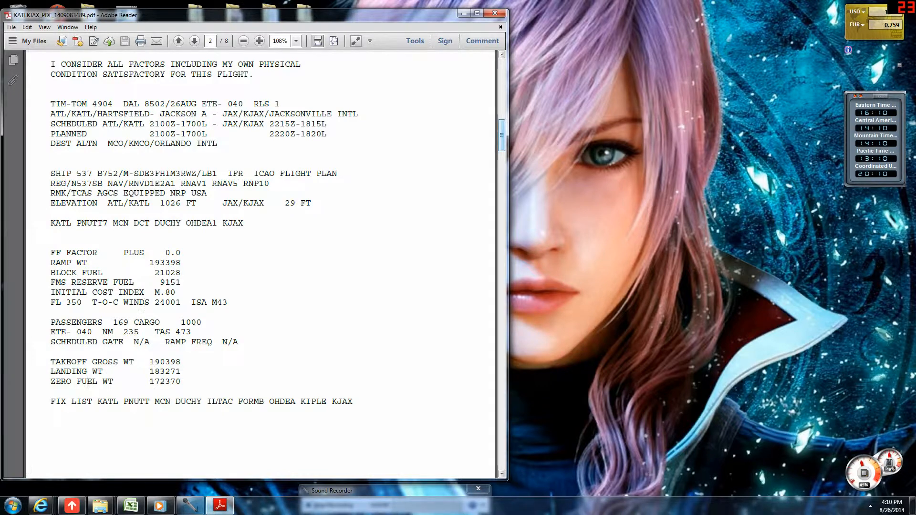
{"action": "scroll", "scroll_direction": "down", "scroll_amount": 3}
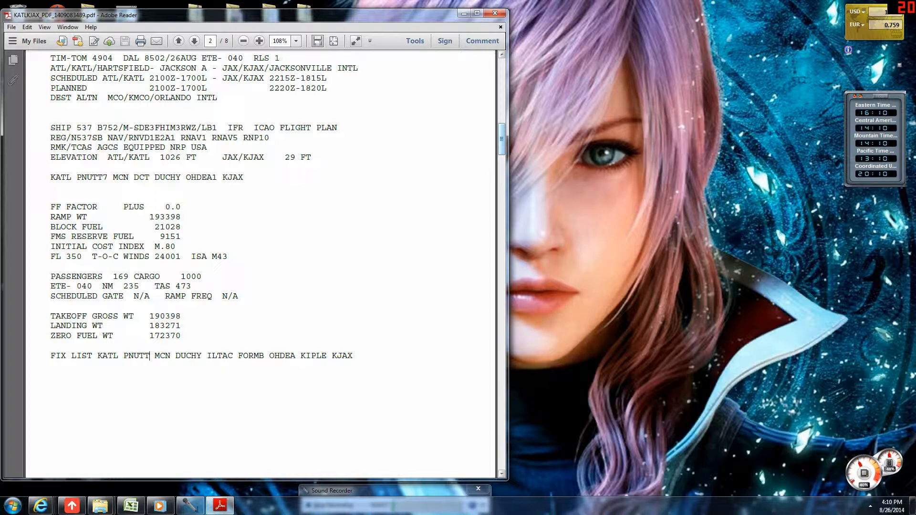
{"action": "mouse_move", "coordinate": [375, 71]}
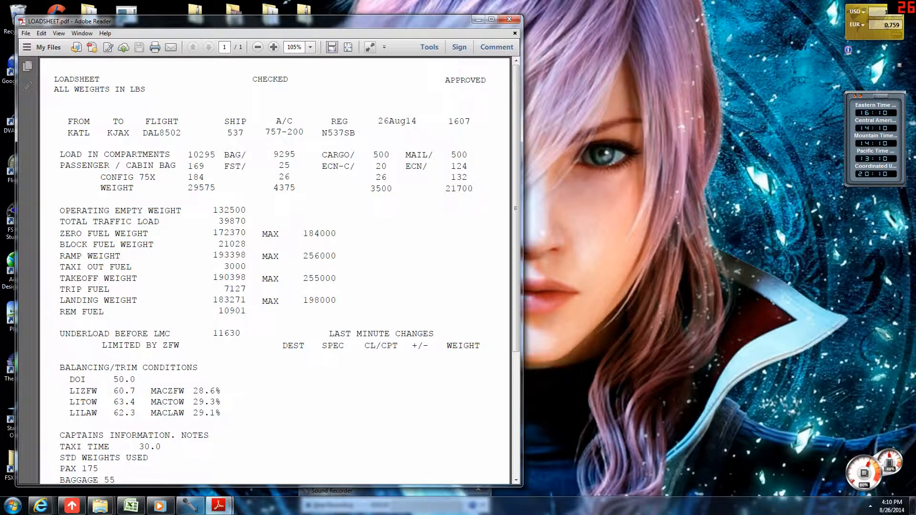
- Scroll through LOADSHEET.pdf to confirm its weights match the flight plan
{"action": "scroll", "scroll_direction": "down", "scroll_amount": 3}
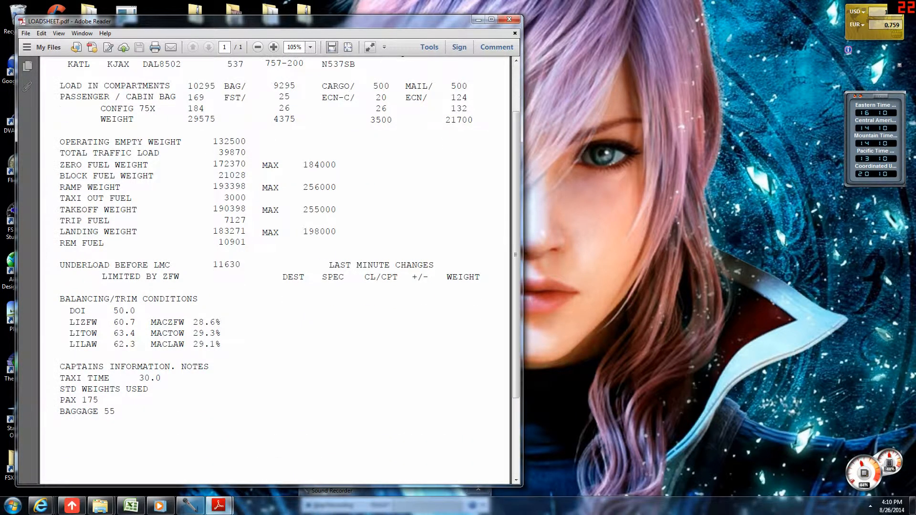
{"action": "scroll", "scroll_direction": "down", "scroll_amount": 3}
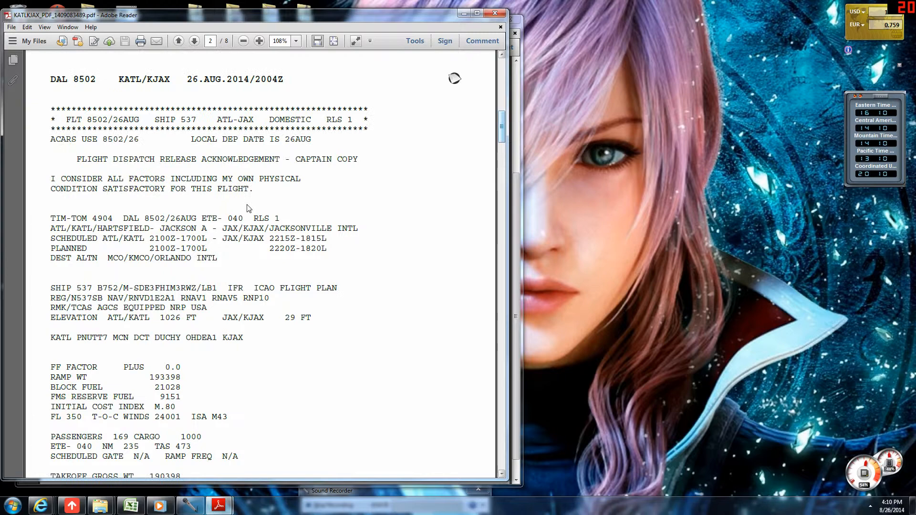
- Page through the enroute winds, fuel and dispatcher remarks pages to the airport weather remarks, page 8 of 8
{"action": "left_click", "coordinate": [193, 41]}
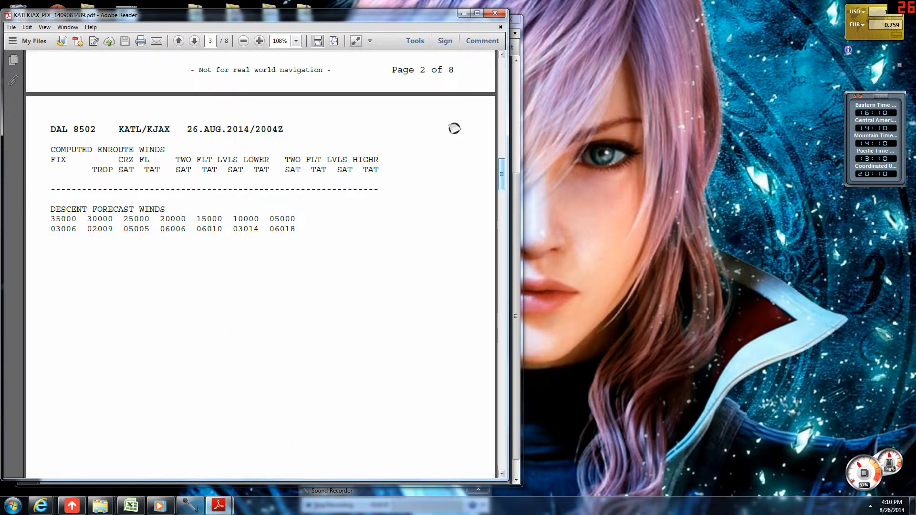
{"action": "left_click", "coordinate": [191, 41]}
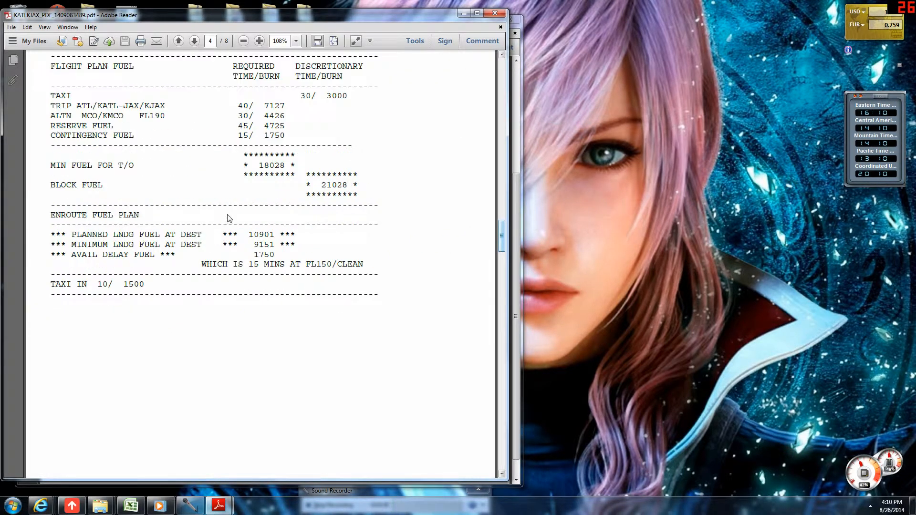
{"action": "left_click", "coordinate": [192, 41]}
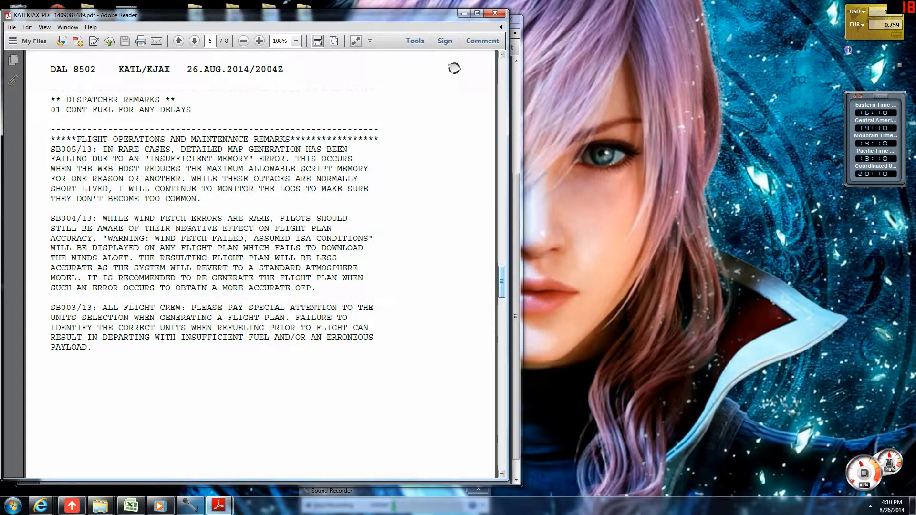
{"action": "scroll", "scroll_direction": "down", "scroll_amount": 3}
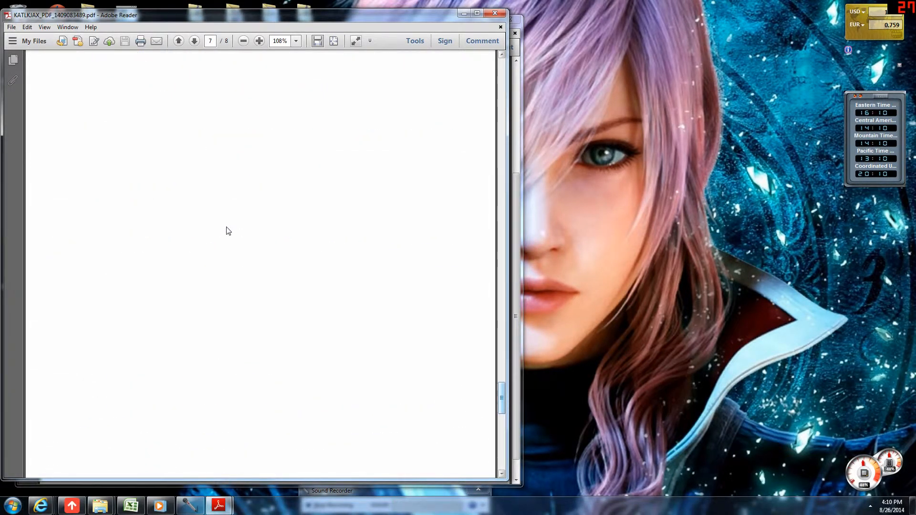
{"action": "left_click", "coordinate": [193, 40]}
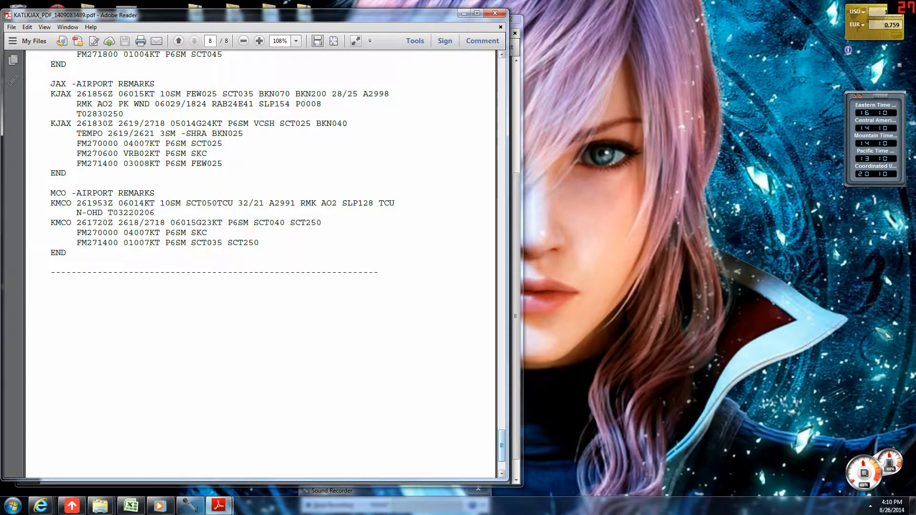
{"action": "scroll", "scroll_direction": "down", "scroll_amount": 3}
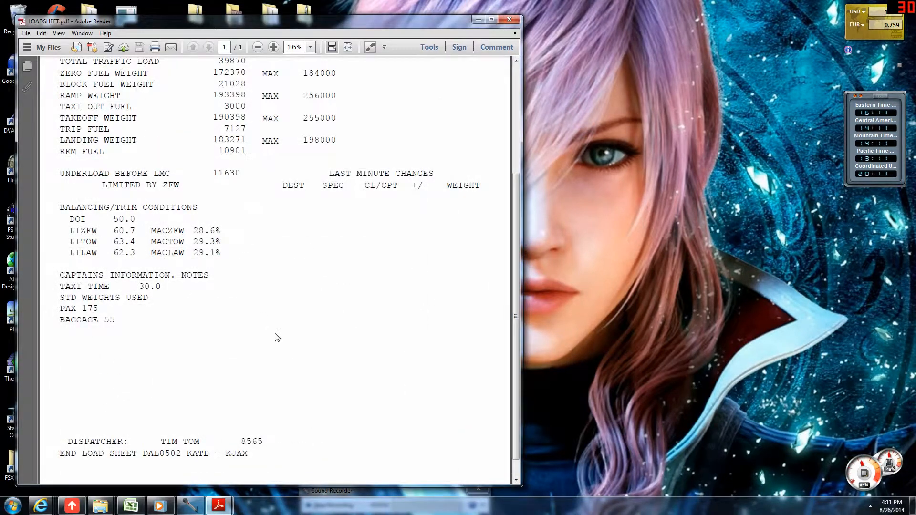
- Fit the whole loadsheet page in the window, then close Adobe Reader
{"action": "left_click", "coordinate": [257, 47]}
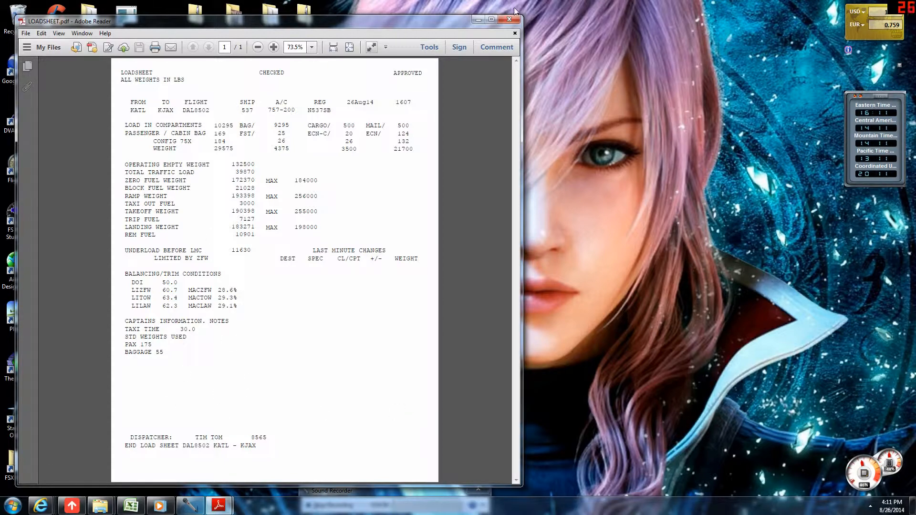
{"action": "left_click", "coordinate": [507, 17]}
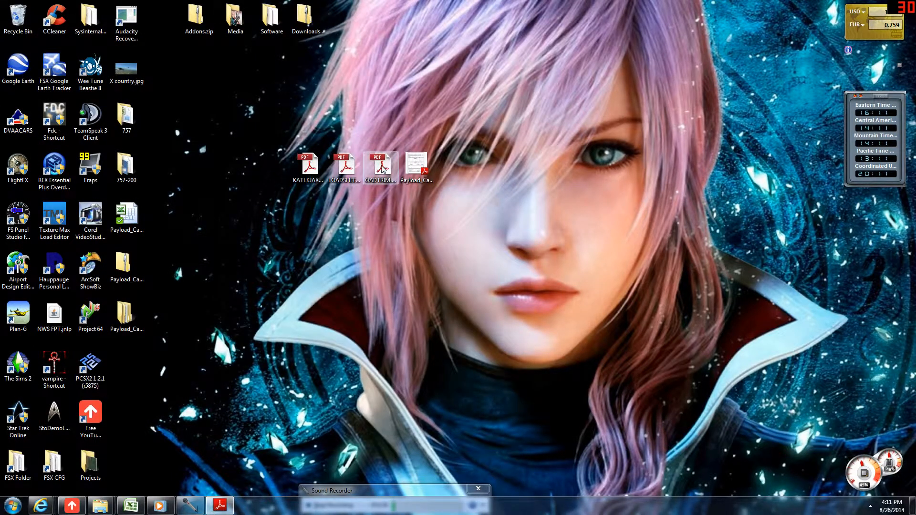
{"action": "double_click", "coordinate": [380, 165]}
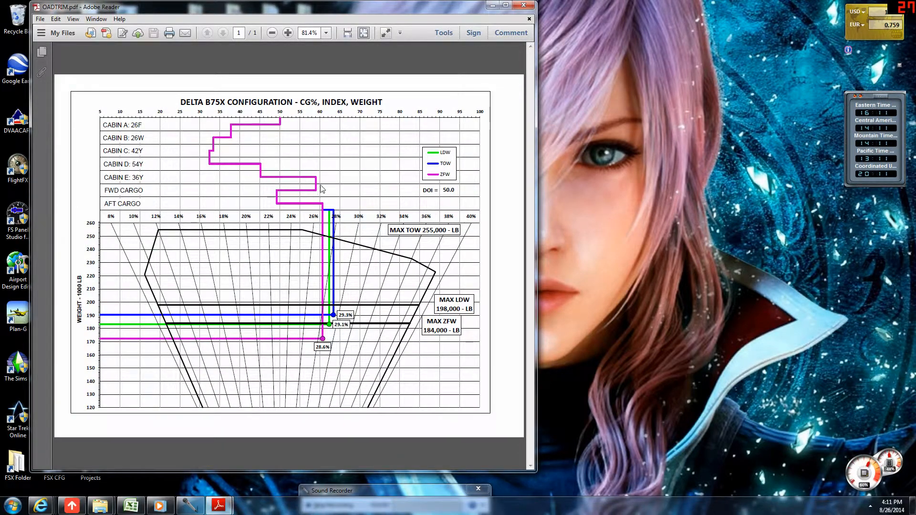
{"action": "left_click", "coordinate": [523, 4]}
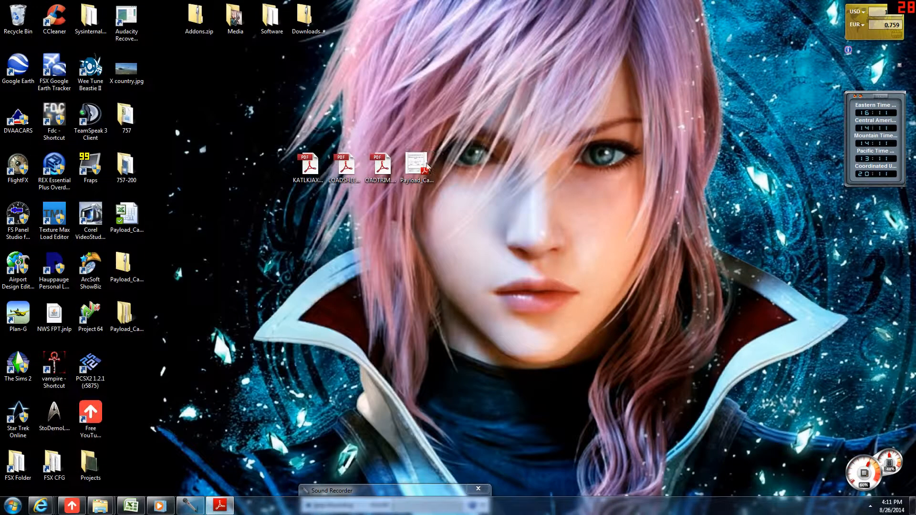
{"action": "double_click", "coordinate": [417, 167]}
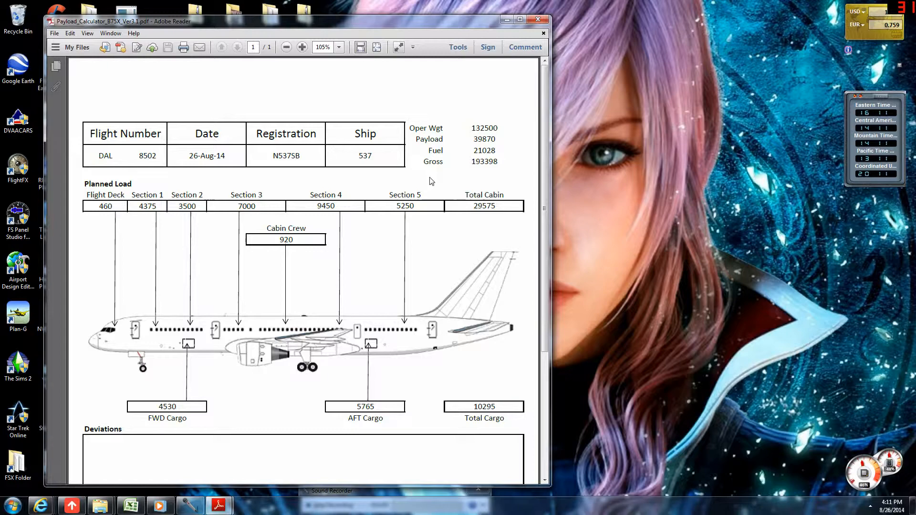
{"action": "scroll", "scroll_direction": "down", "scroll_amount": 3}
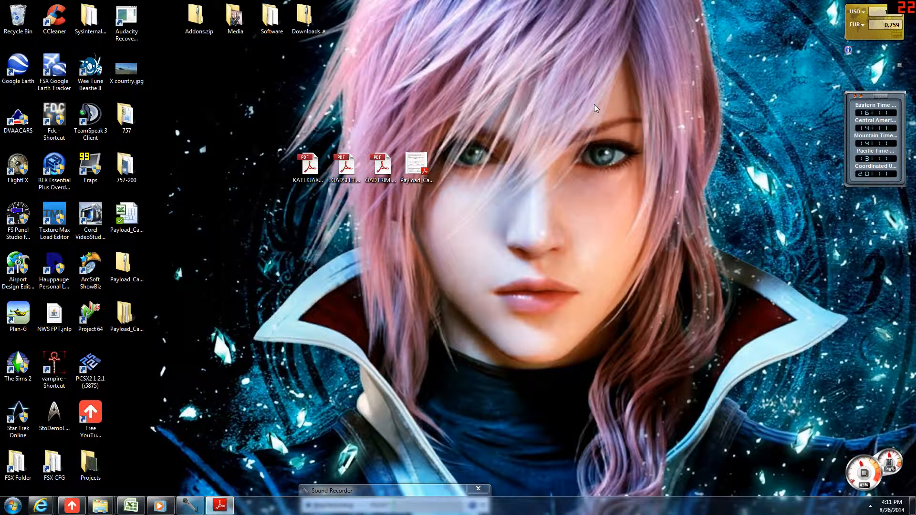
{"action": "mouse_move", "coordinate": [599, 88]}
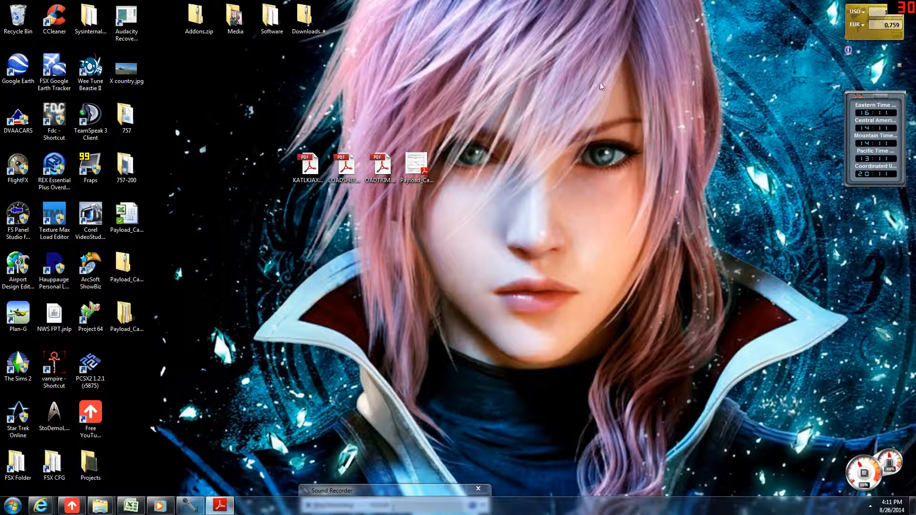
{"action": "left_click", "coordinate": [306, 165]}
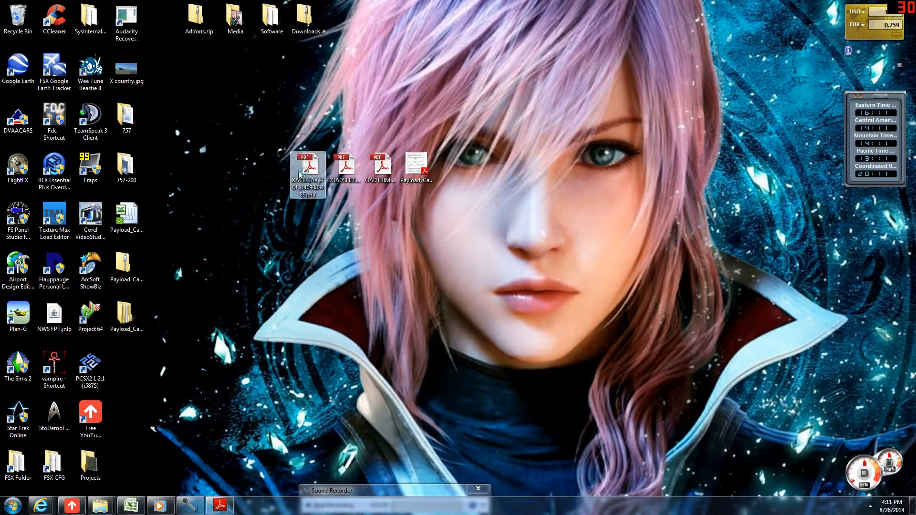
- Open and scroll through the KATLKJAX flight plan PDF, close it, and restore Internet Explorer
{"action": "double_click", "coordinate": [308, 165]}
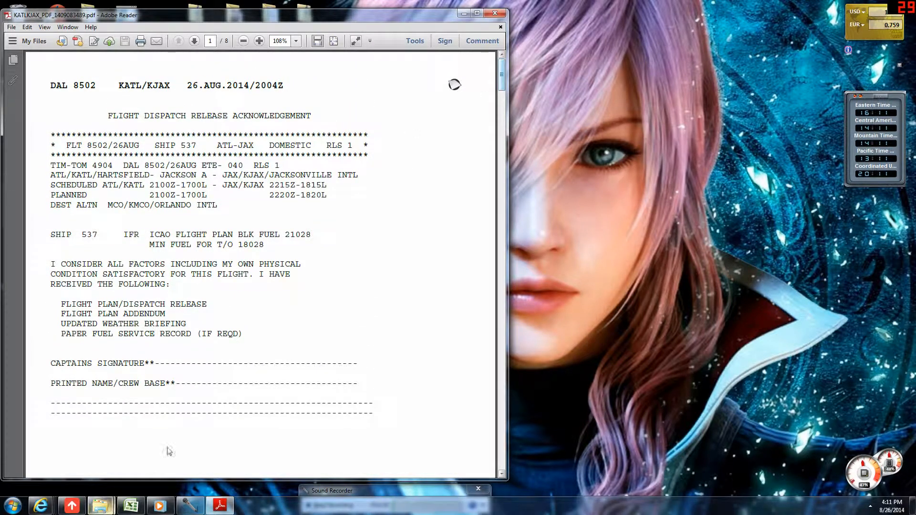
{"action": "left_click_drag", "start_coordinate": [502, 65], "coordinate": [501, 409]}
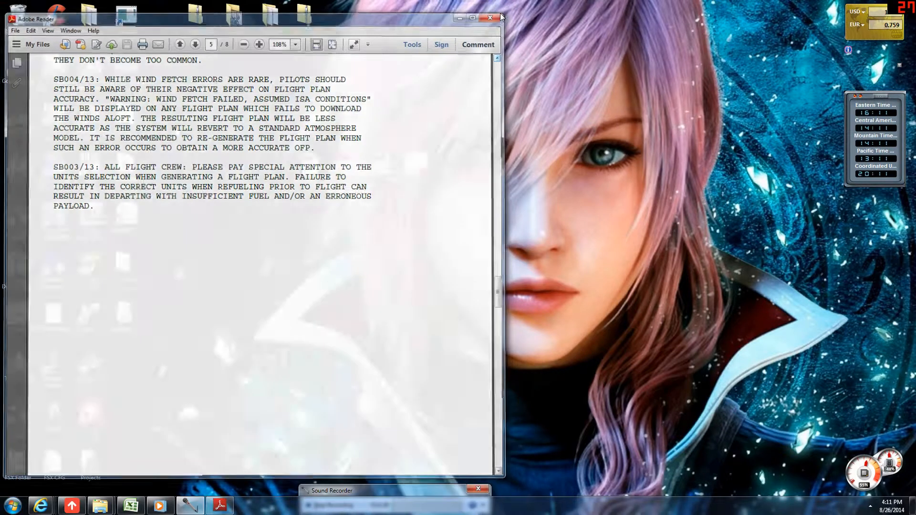
{"action": "left_click", "coordinate": [489, 18]}
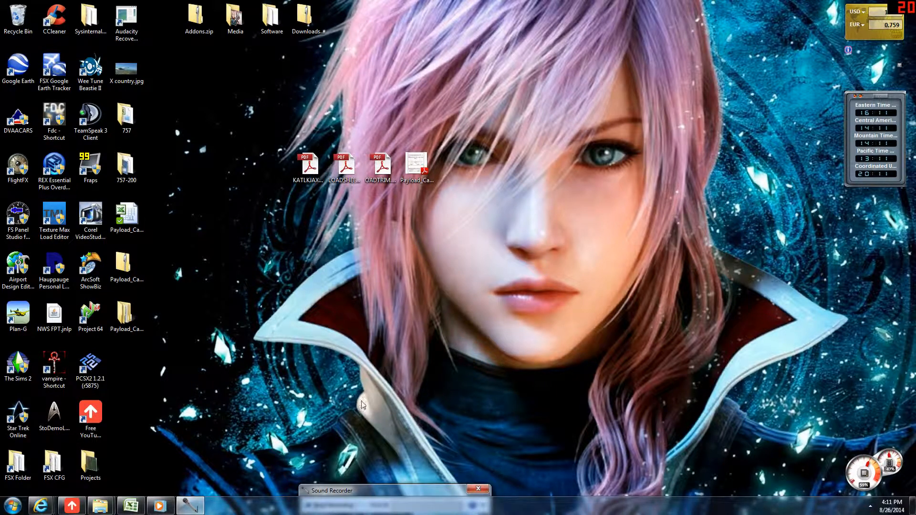
{"action": "mouse_move", "coordinate": [427, 422]}
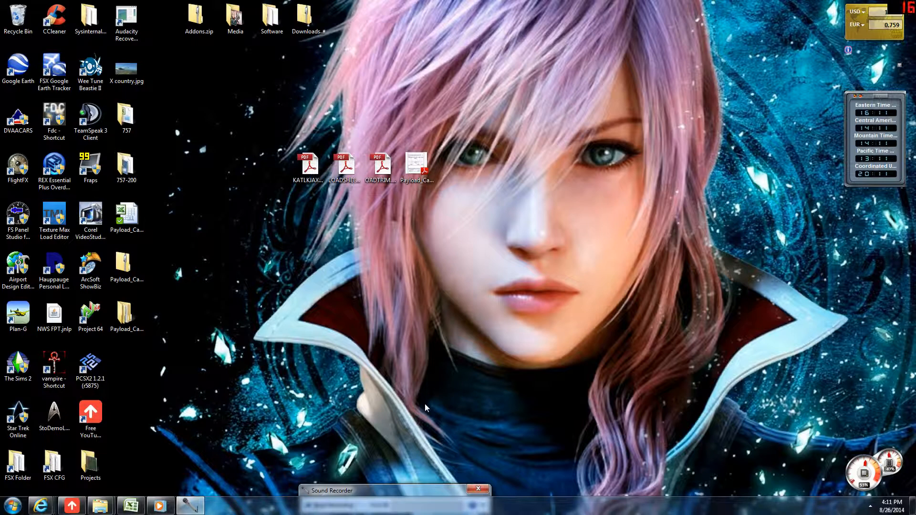
{"action": "mouse_move", "coordinate": [342, 430]}
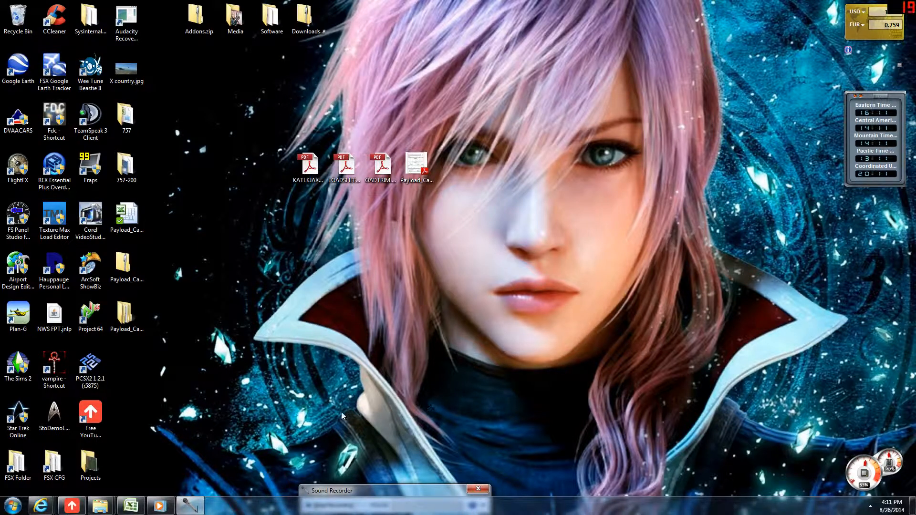
{"action": "left_click", "coordinate": [131, 505]}
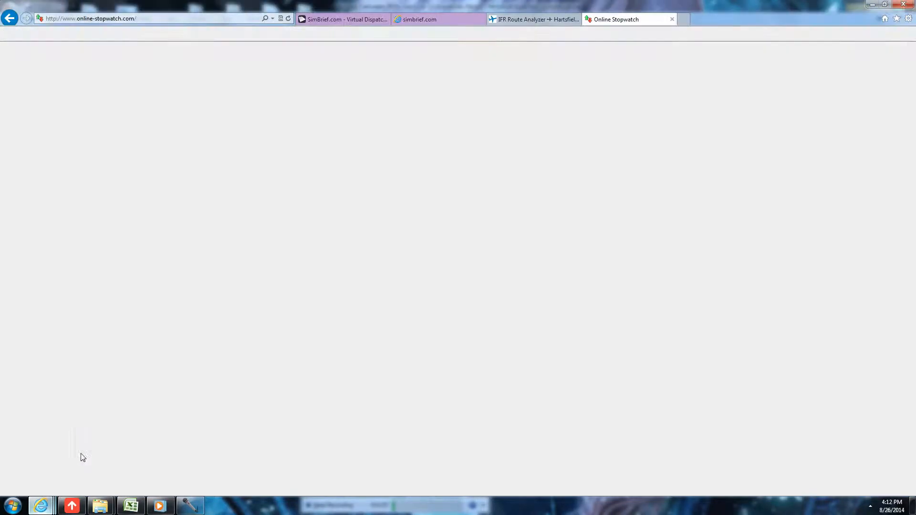
- View the SimBrief KATL–KJAX dispatch release PDF, then minimize the browser
{"action": "left_click", "coordinate": [346, 19]}
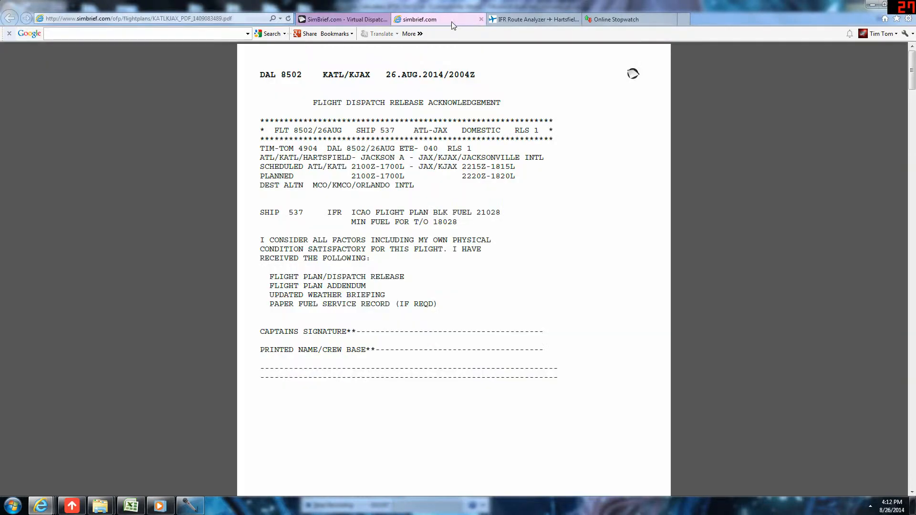
{"action": "mouse_move", "coordinate": [461, 194]}
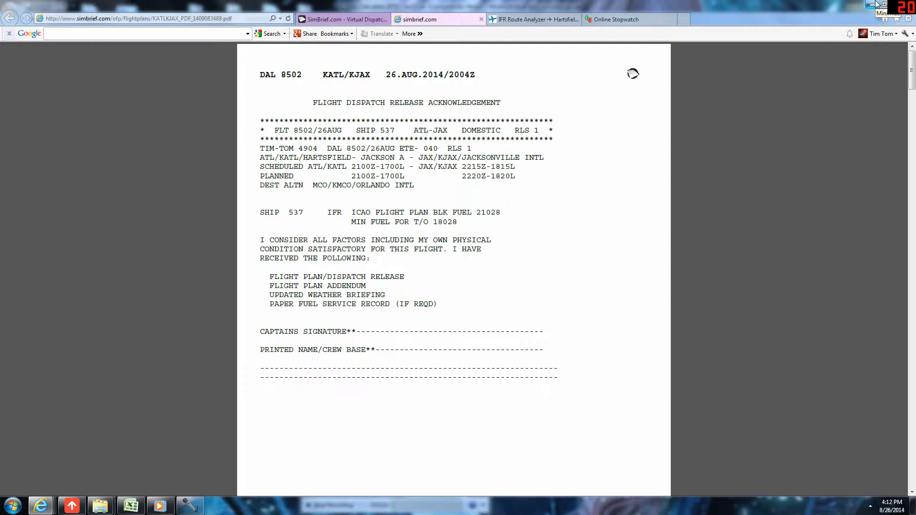
{"action": "mouse_move", "coordinate": [234, 225]}
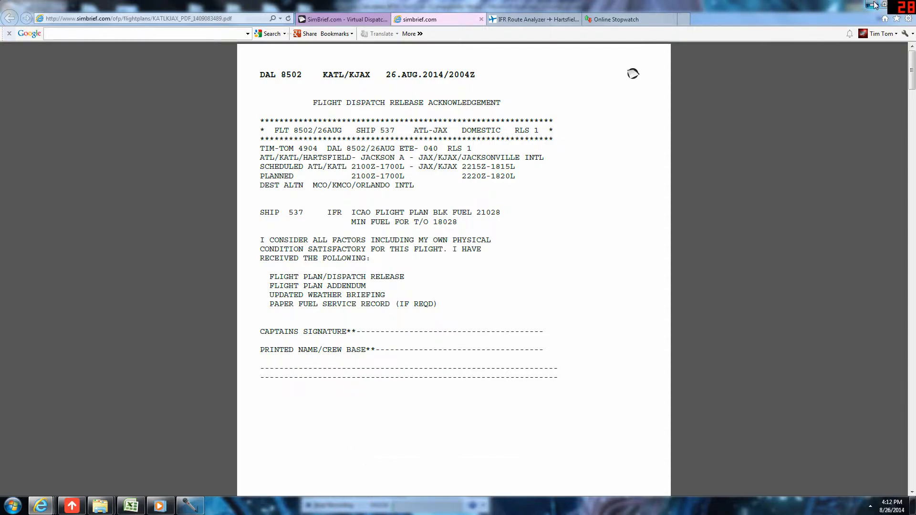
{"action": "left_click", "coordinate": [130, 505]}
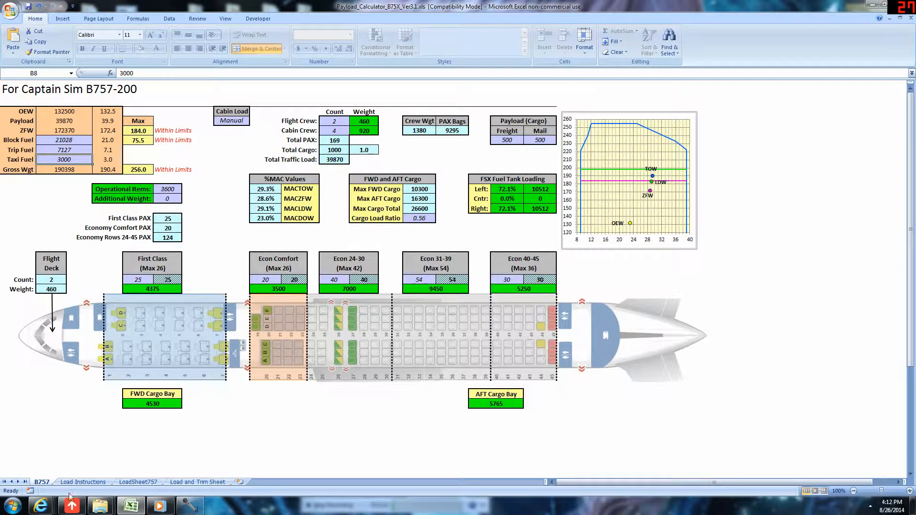
- Review the Load Instructions and LoadSheet757 sheets, then minimize Excel
{"action": "left_click", "coordinate": [83, 482]}
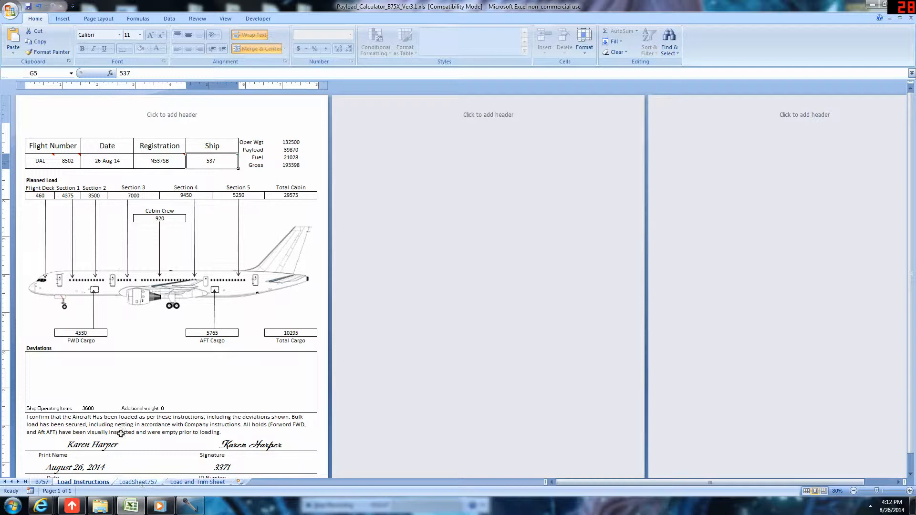
{"action": "left_click", "coordinate": [138, 482]}
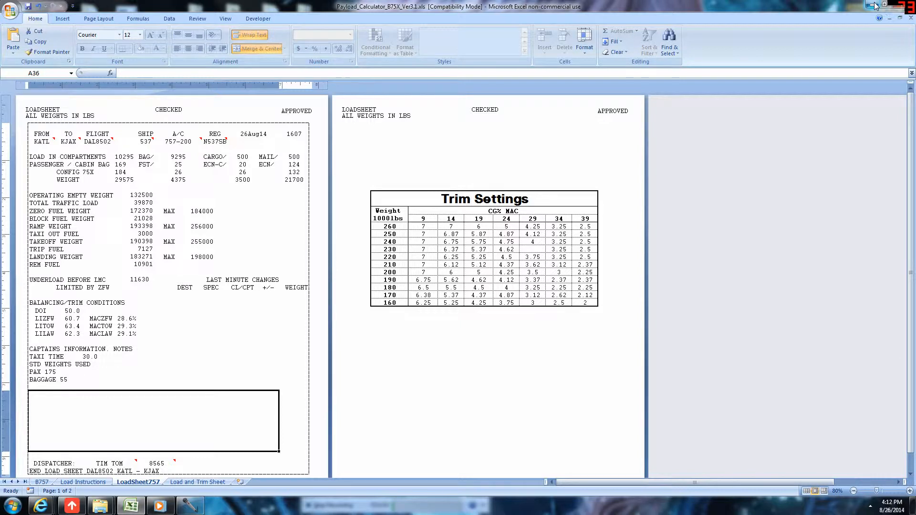
{"action": "mouse_move", "coordinate": [871, 5]}
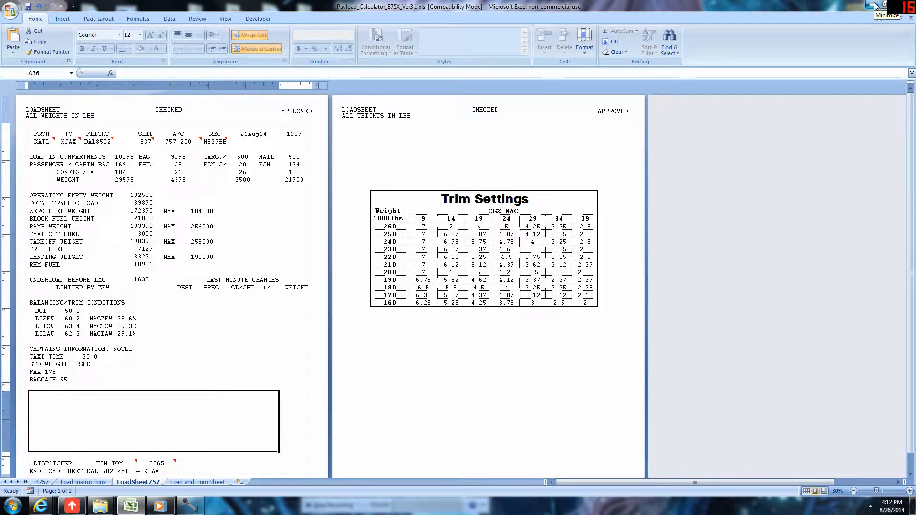
{"action": "left_click", "coordinate": [867, 5]}
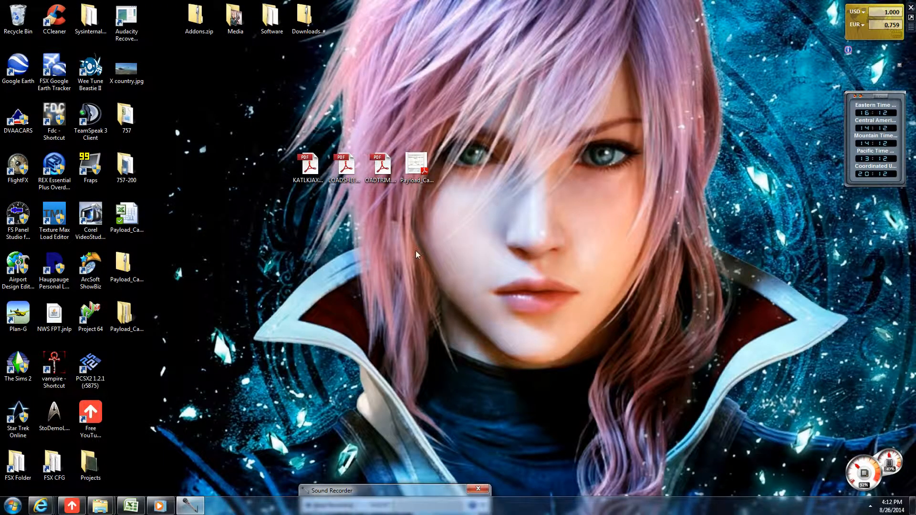